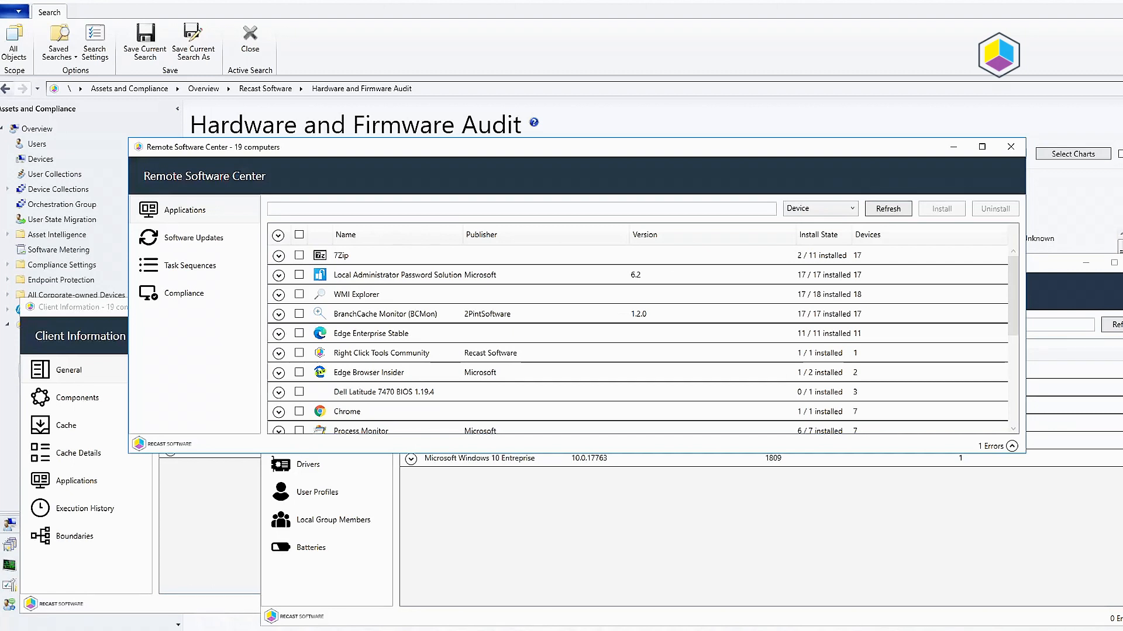
mouse_move(545, 159)
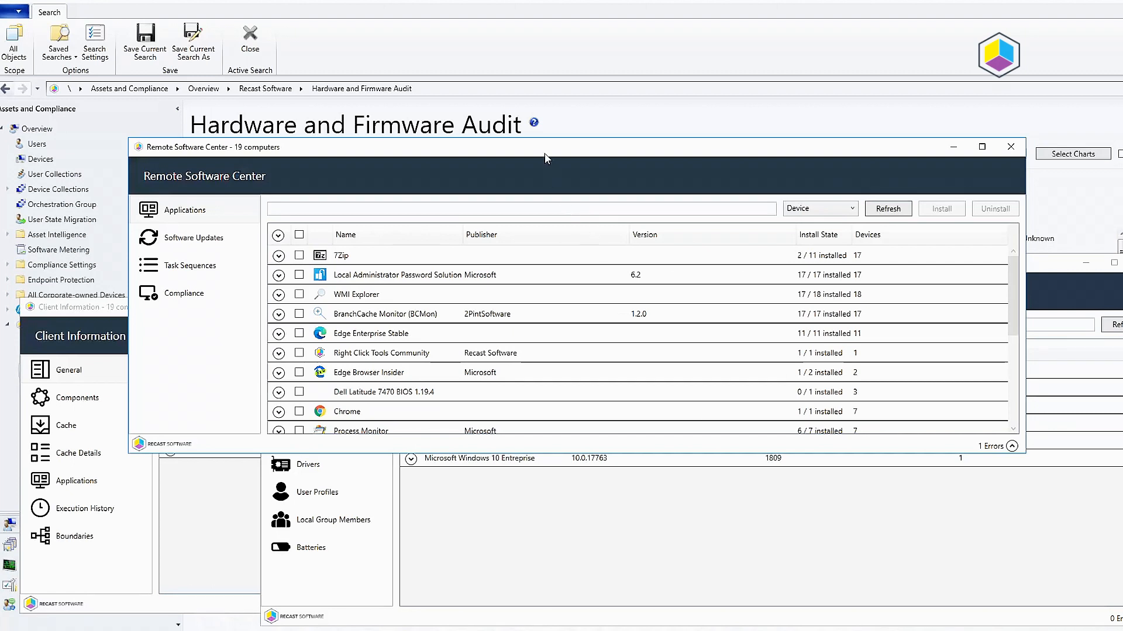
mouse_move(556, 252)
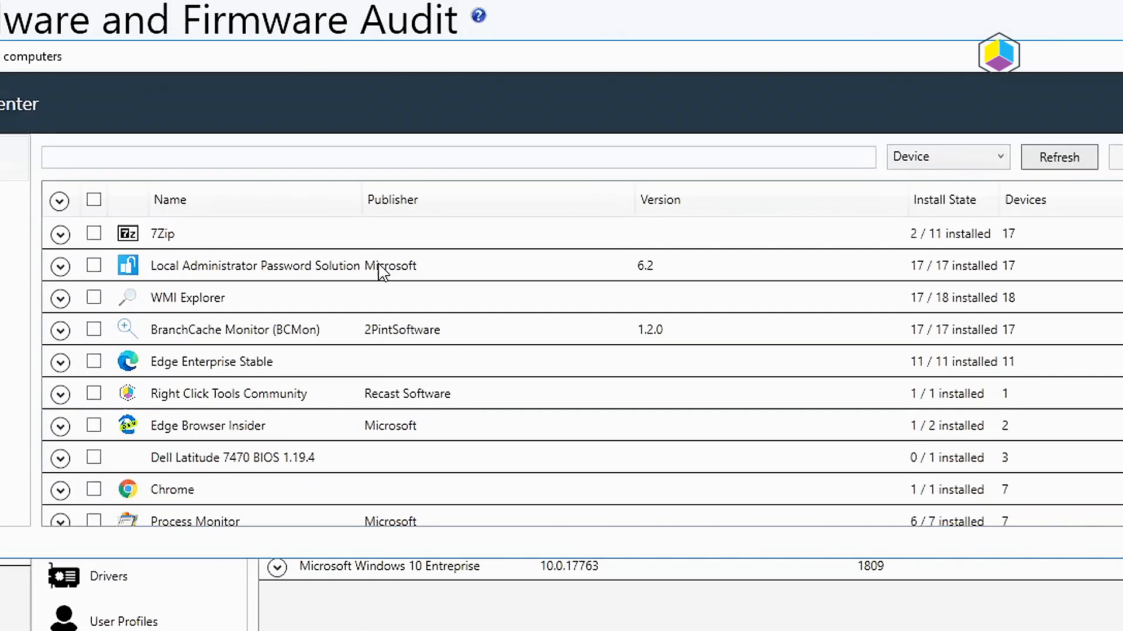
mouse_move(273, 271)
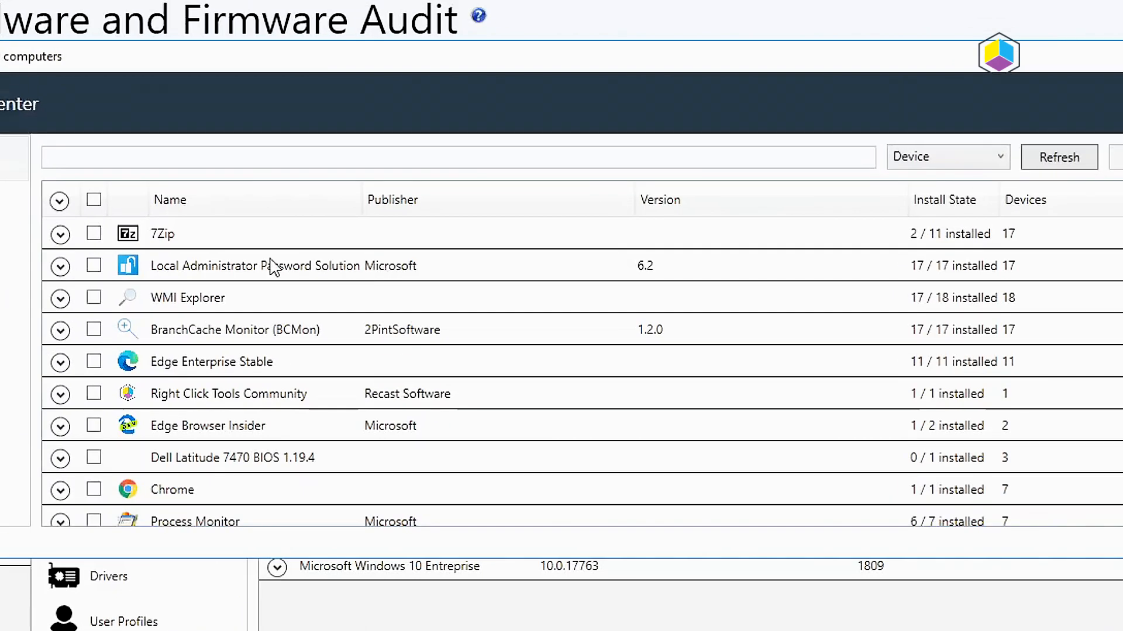
mouse_move(239, 272)
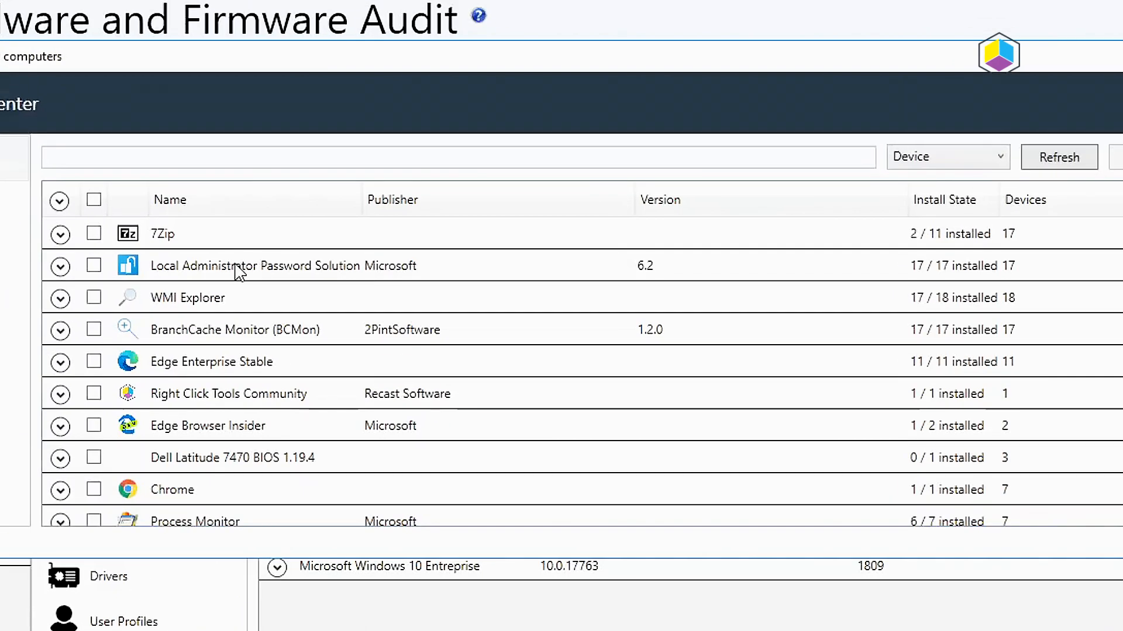
mouse_move(247, 373)
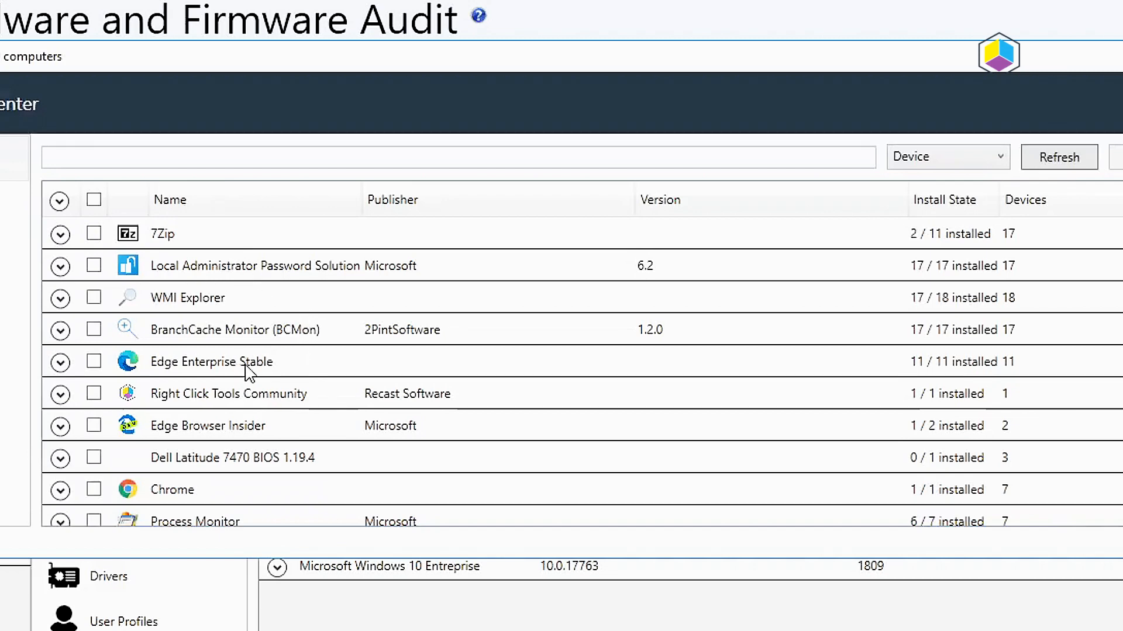
mouse_move(199, 374)
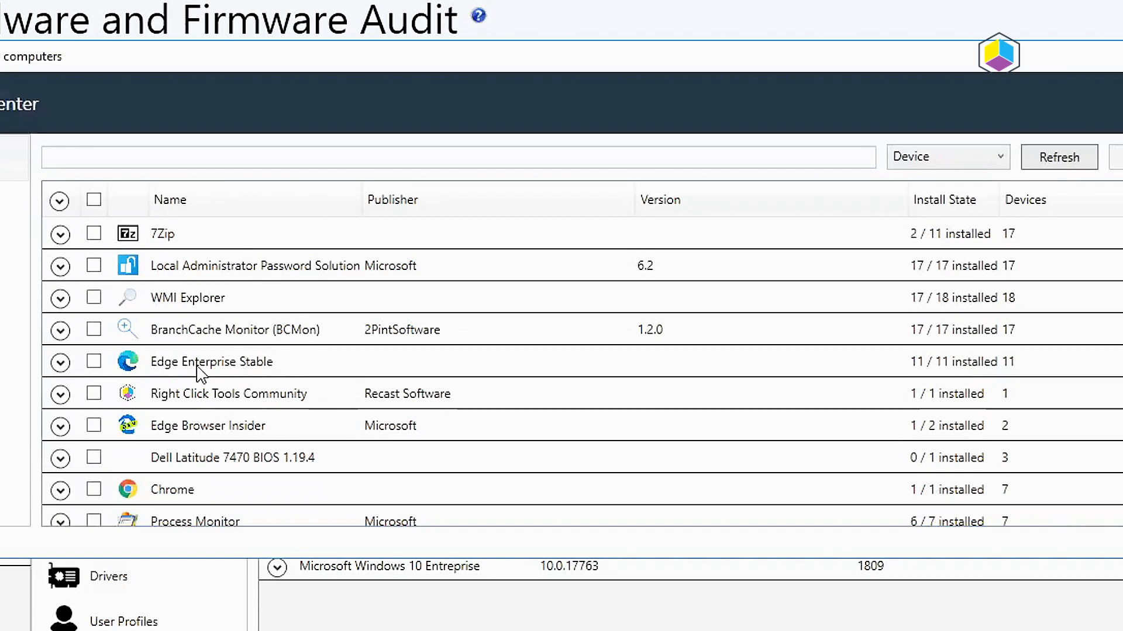
mouse_move(341, 373)
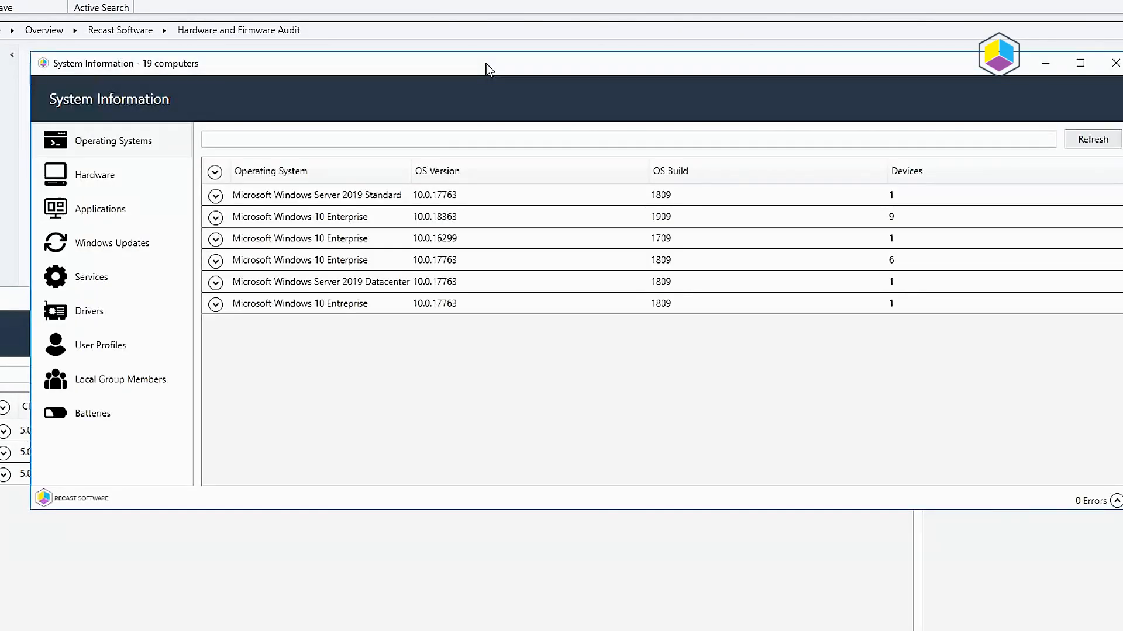
Open System Information and view hardware manufacturers and models with device counts for the 19 computers
left_click(1080, 63)
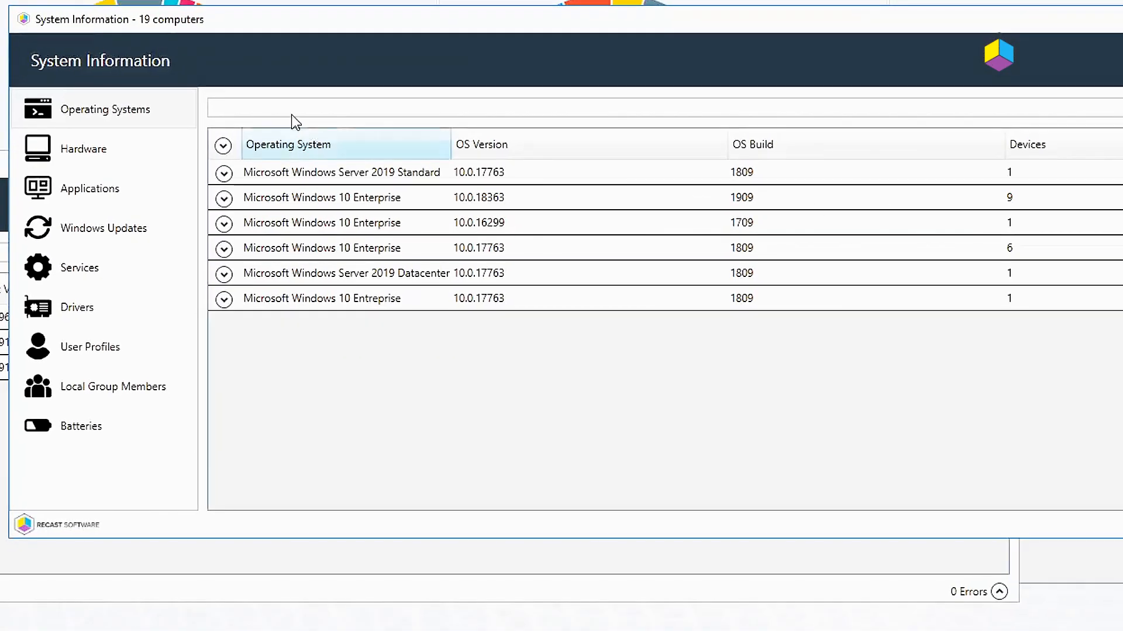
mouse_move(367, 390)
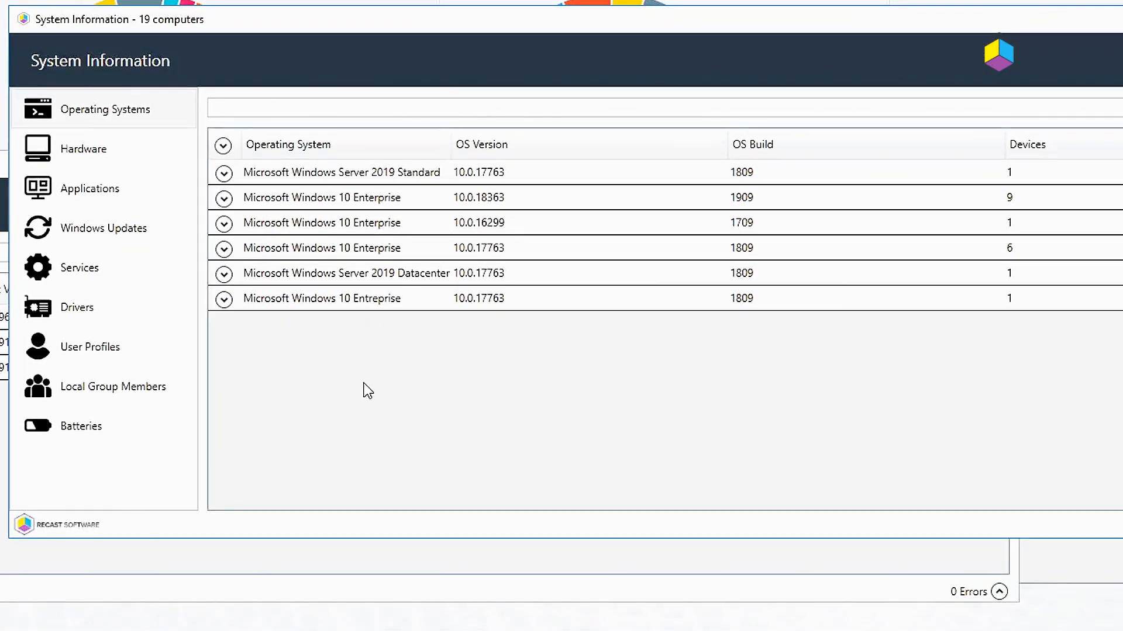
mouse_move(291, 428)
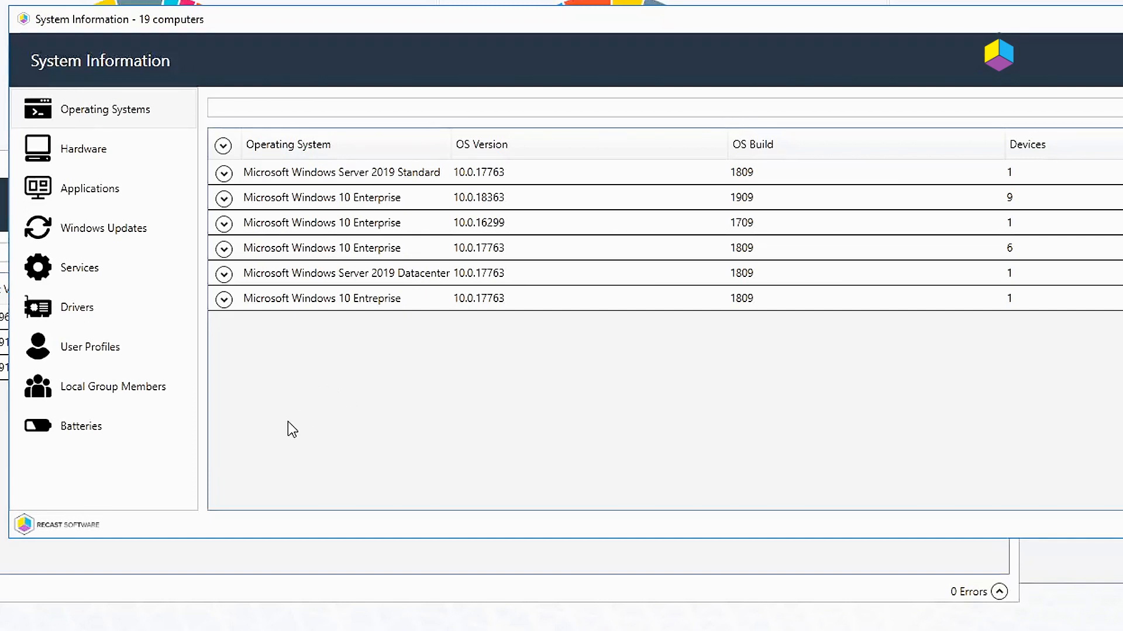
mouse_move(435, 191)
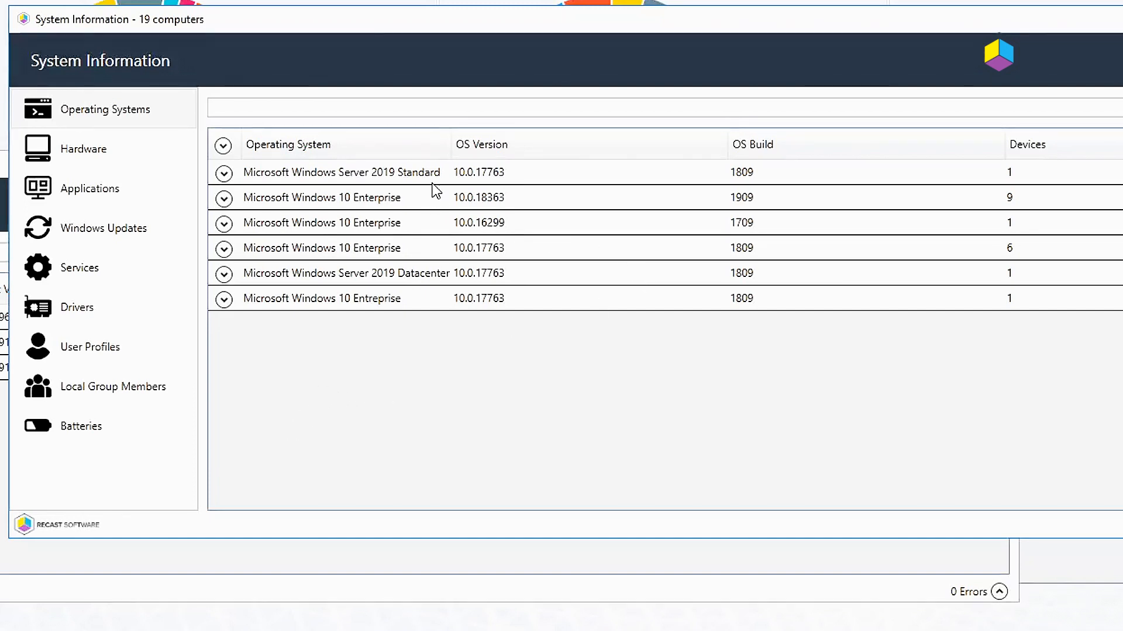
mouse_move(89, 187)
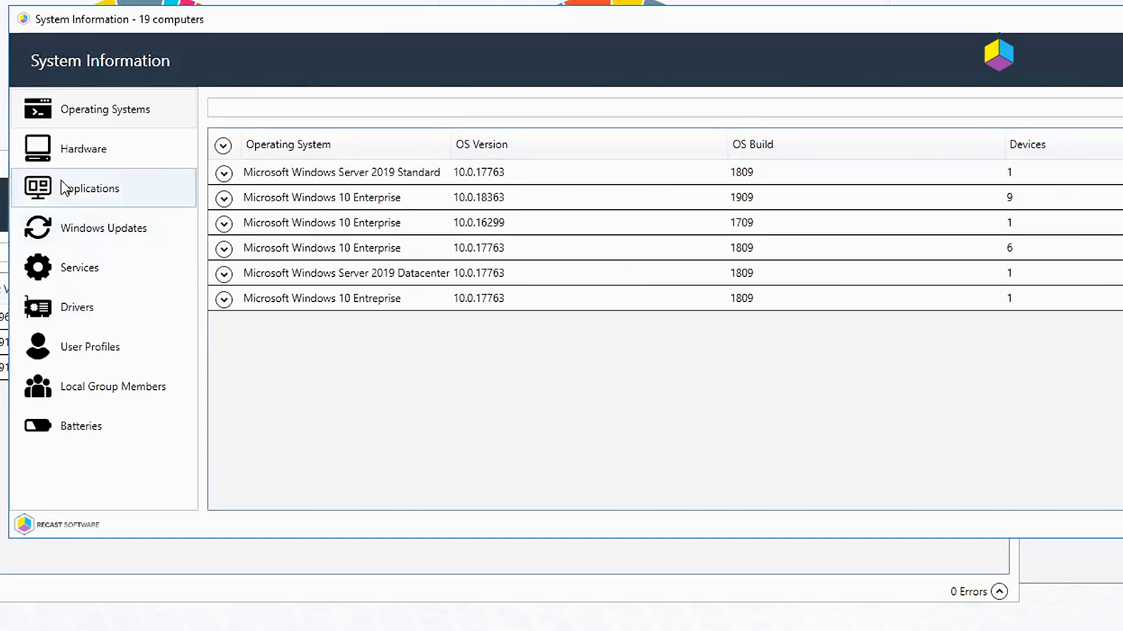
mouse_move(77, 157)
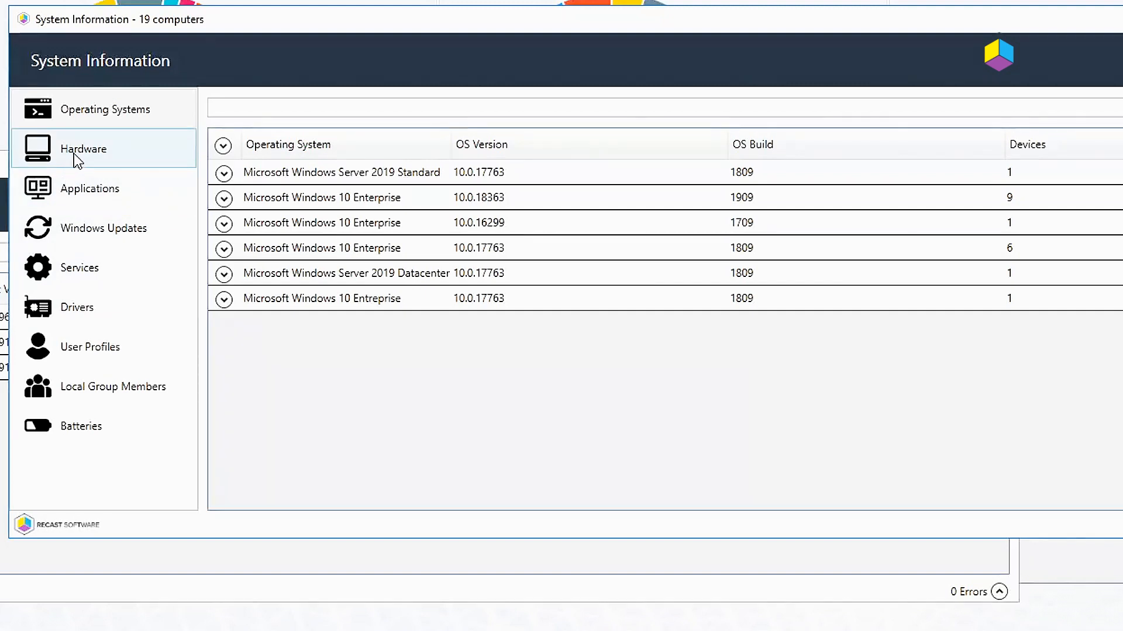
mouse_move(76, 242)
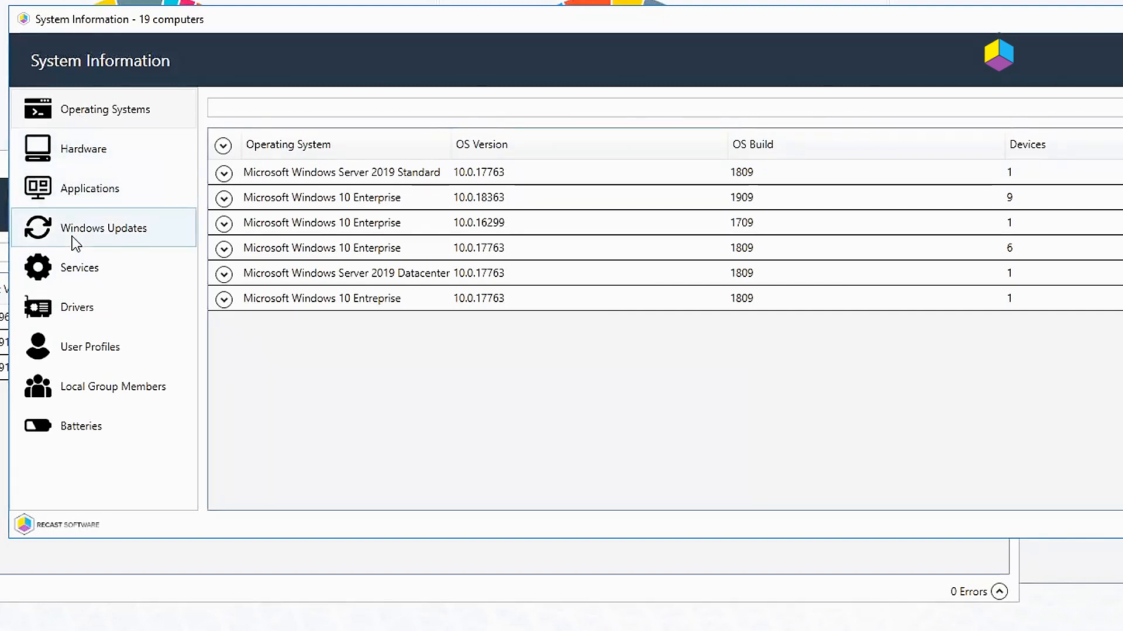
mouse_move(83, 148)
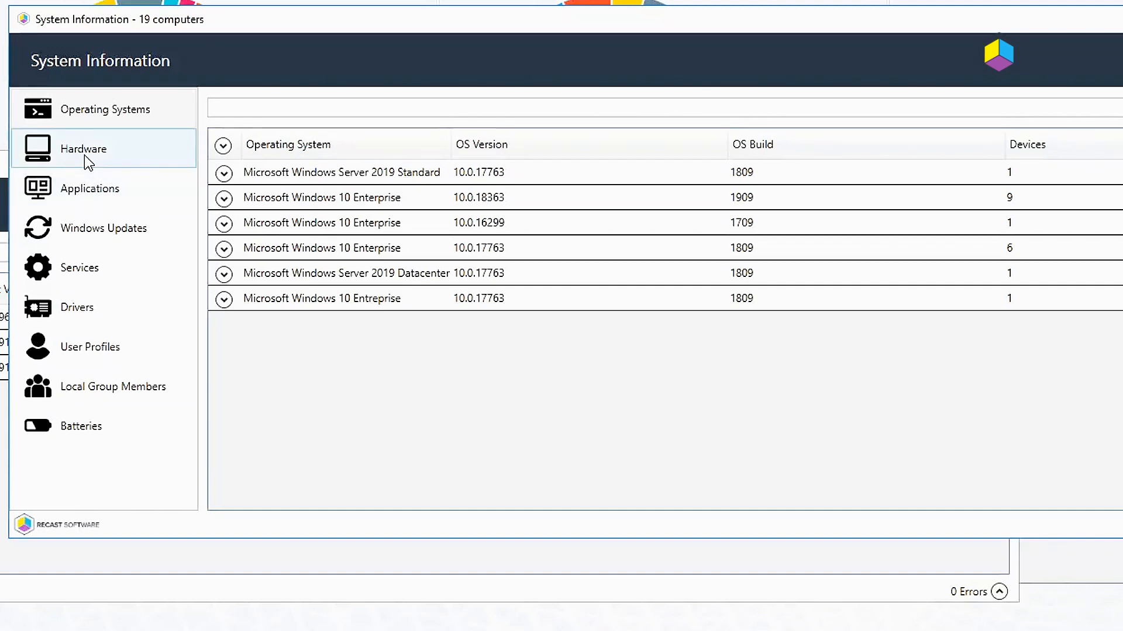
left_click(83, 149)
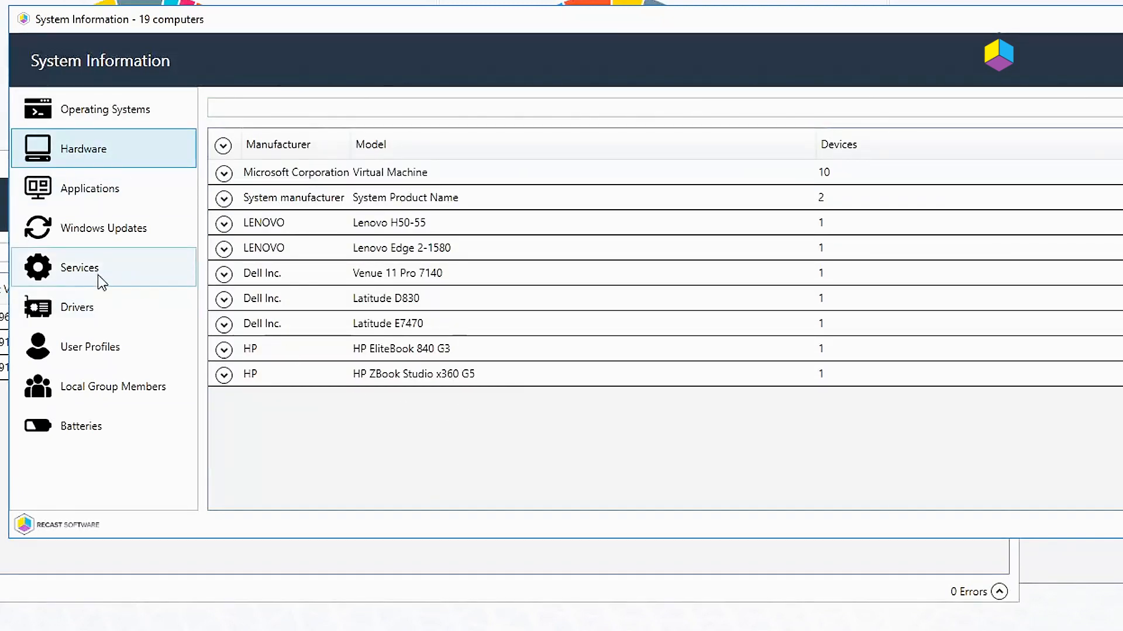
mouse_move(77, 313)
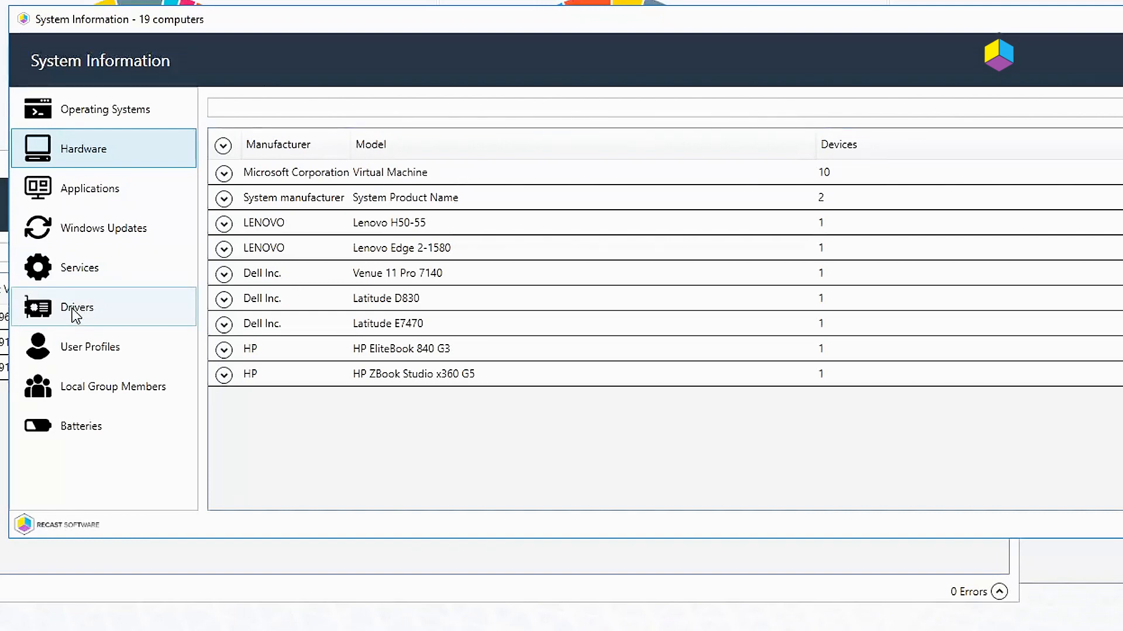
Review the driver list with device class, driver date, version and signing status
left_click(77, 307)
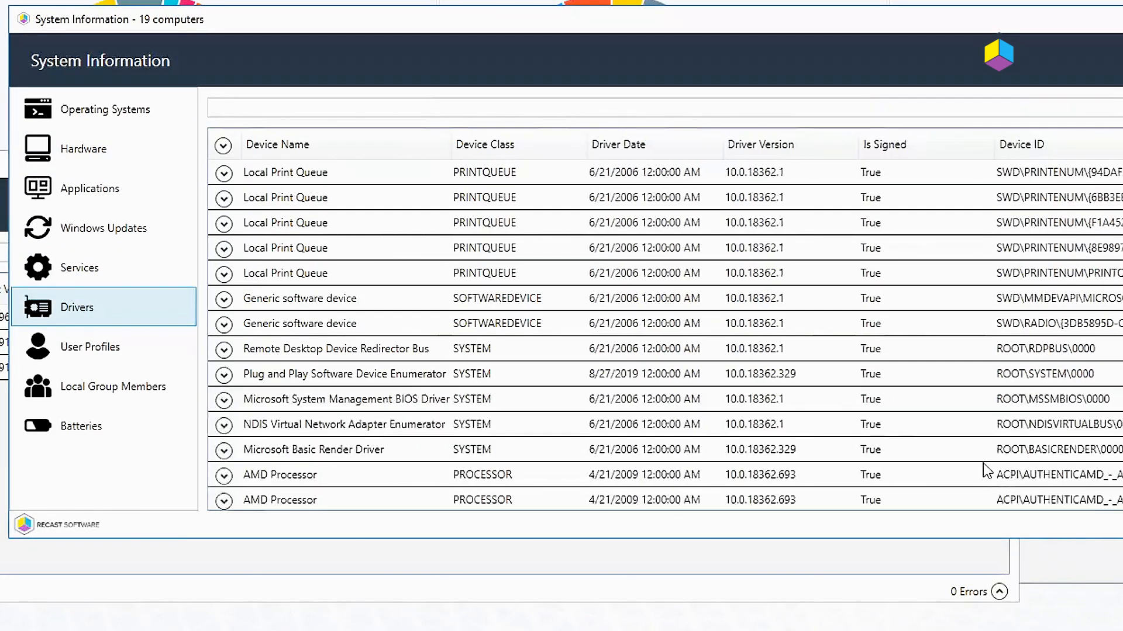
scroll("down", 3)
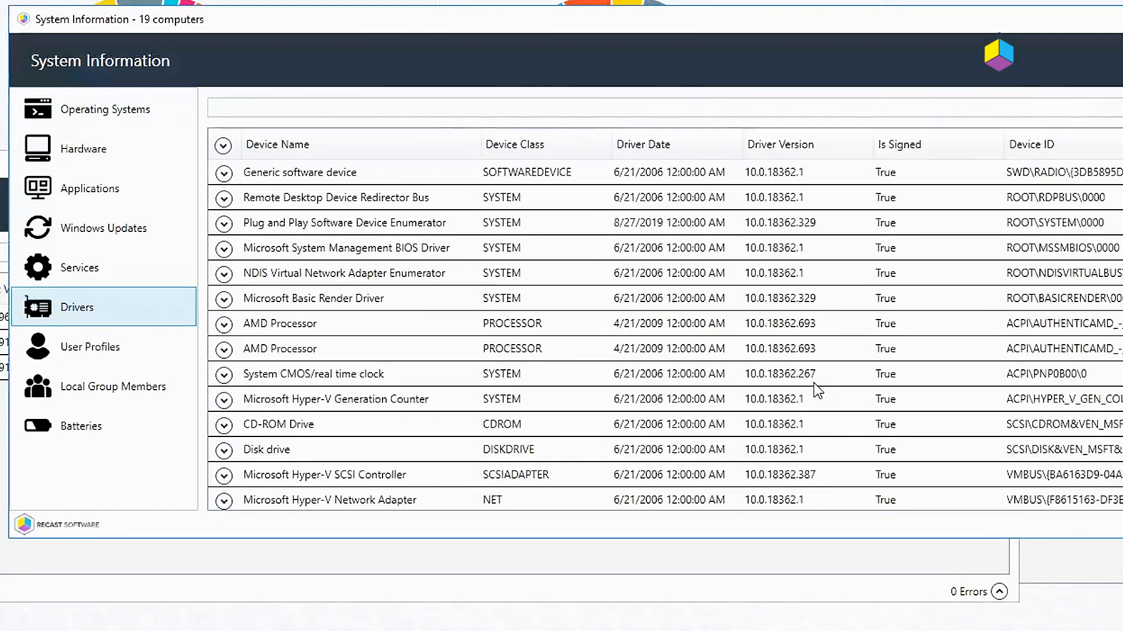
scroll("down", 3)
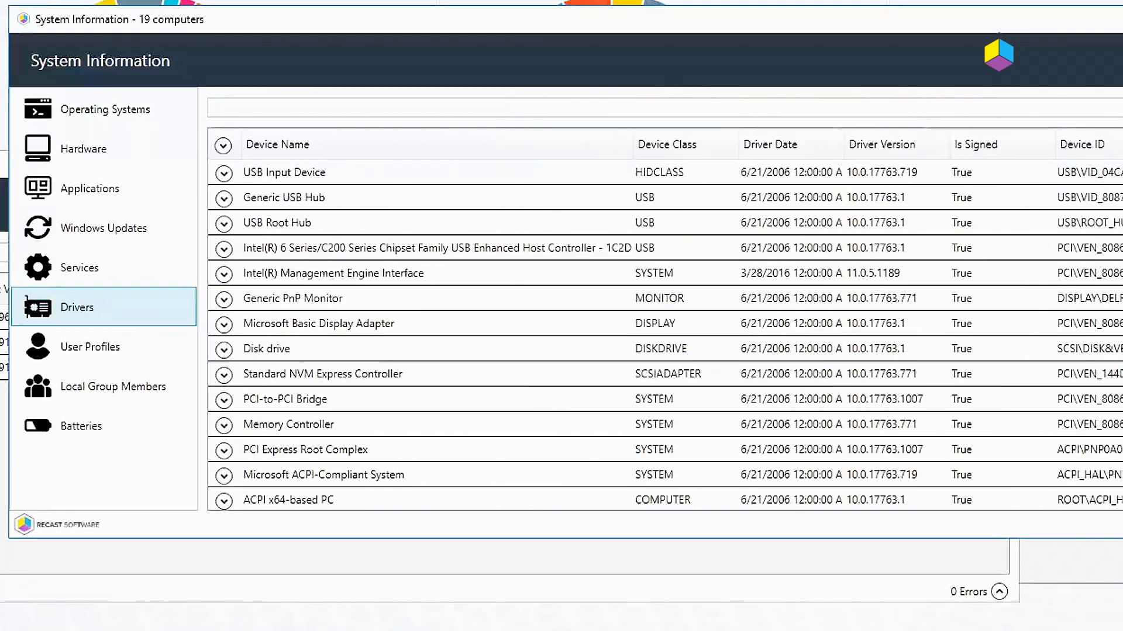
mouse_move(898, 264)
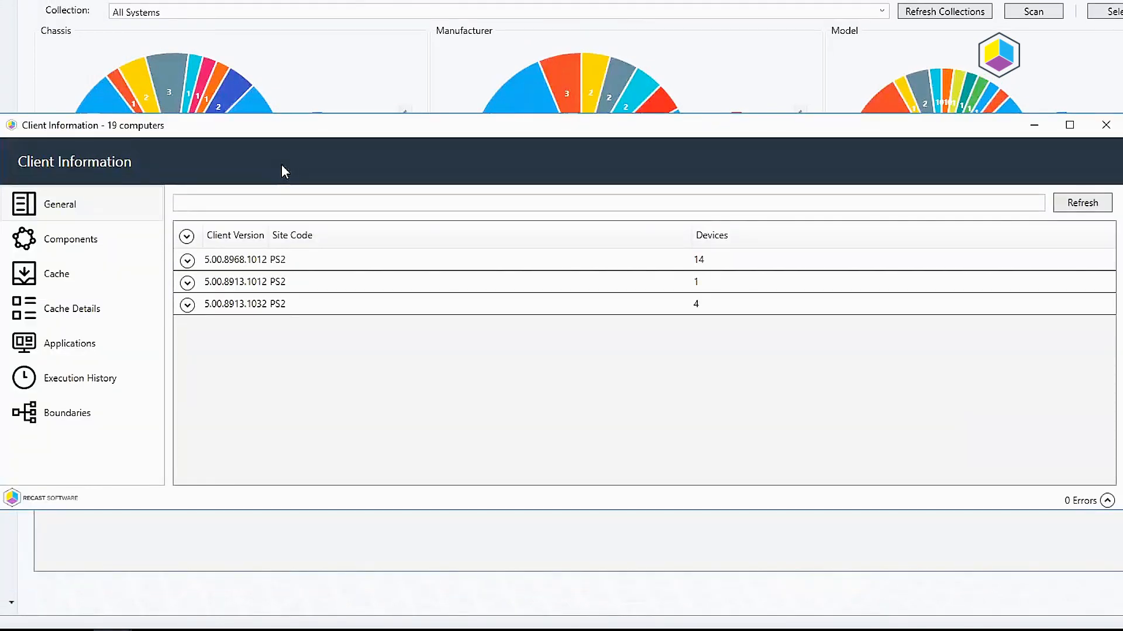
mouse_move(297, 191)
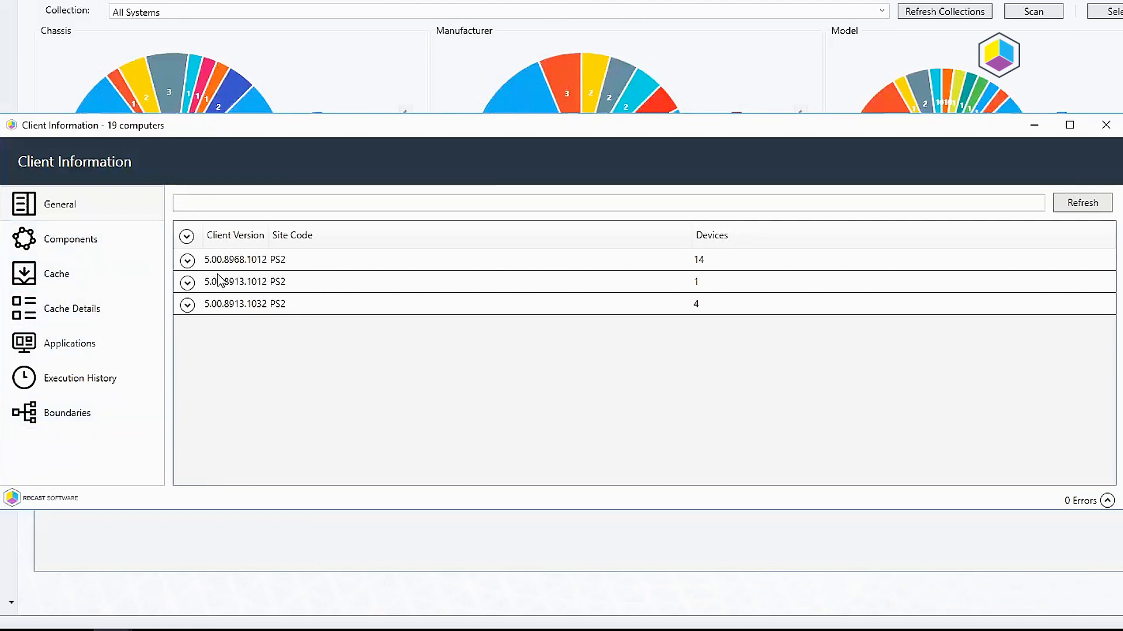
mouse_move(262, 268)
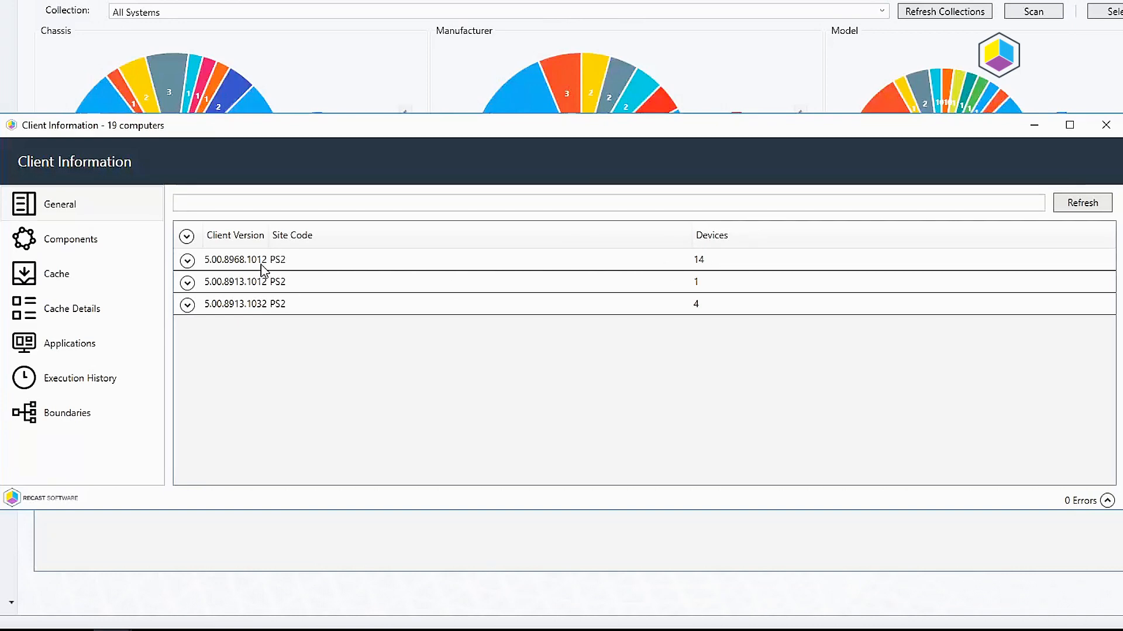
mouse_move(275, 271)
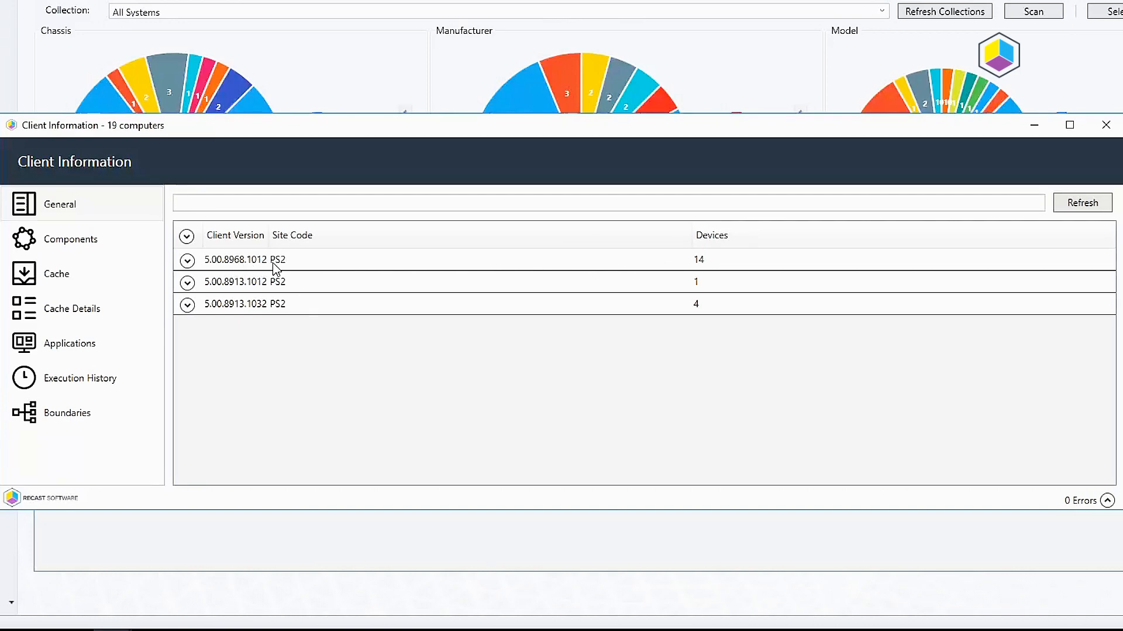
mouse_move(262, 295)
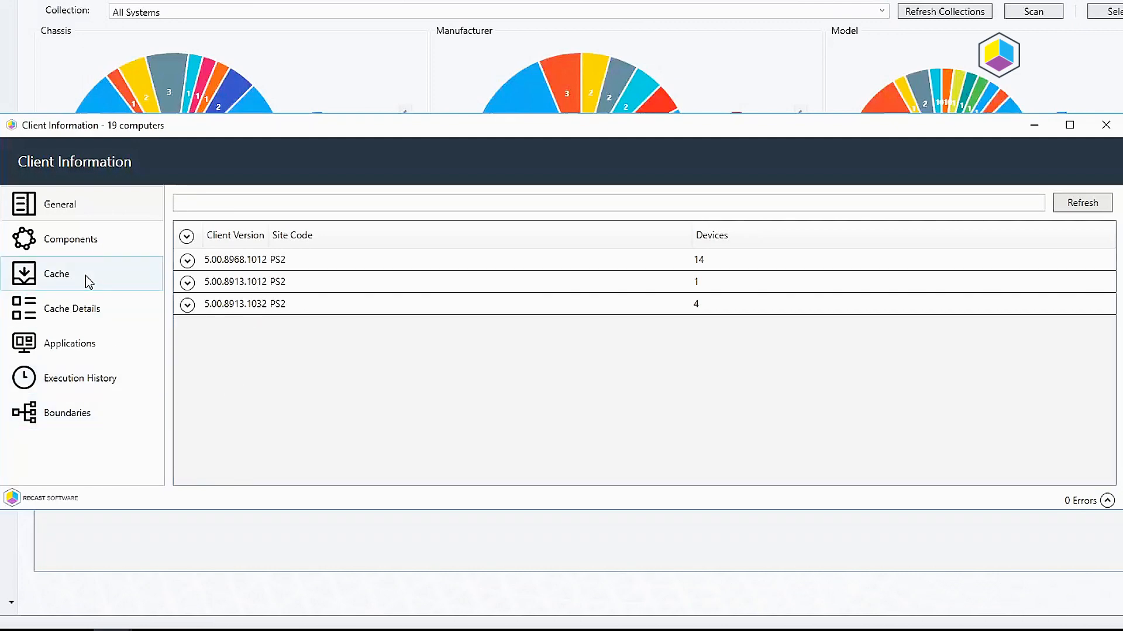
Load the Cache page listing cache paths and nine max cache sizes with device counts
left_click(56, 274)
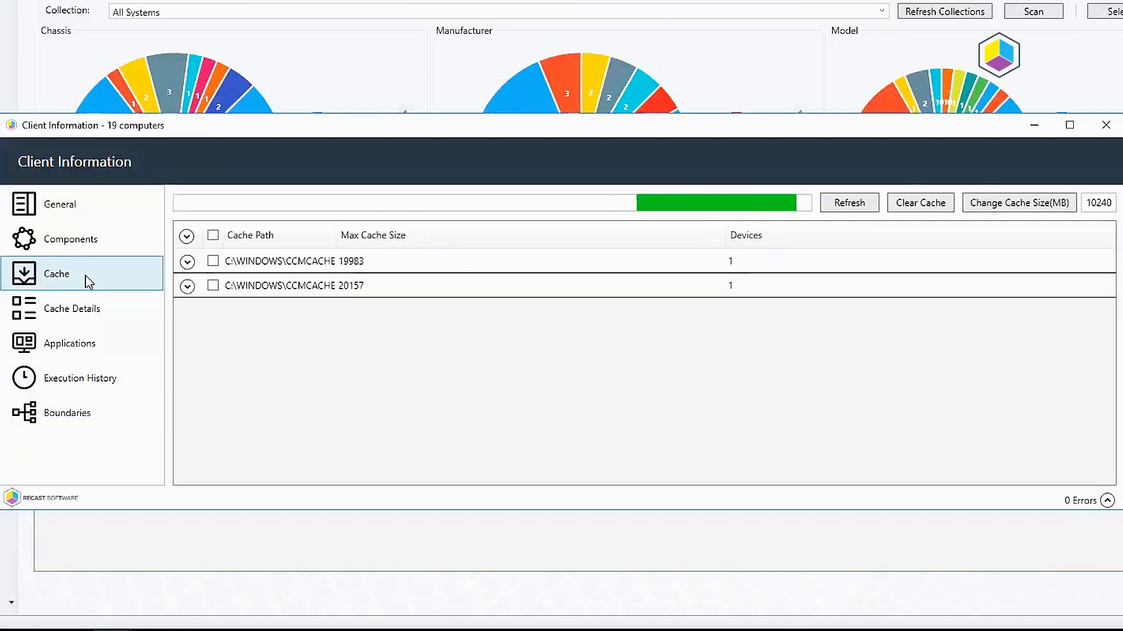
left_click(849, 202)
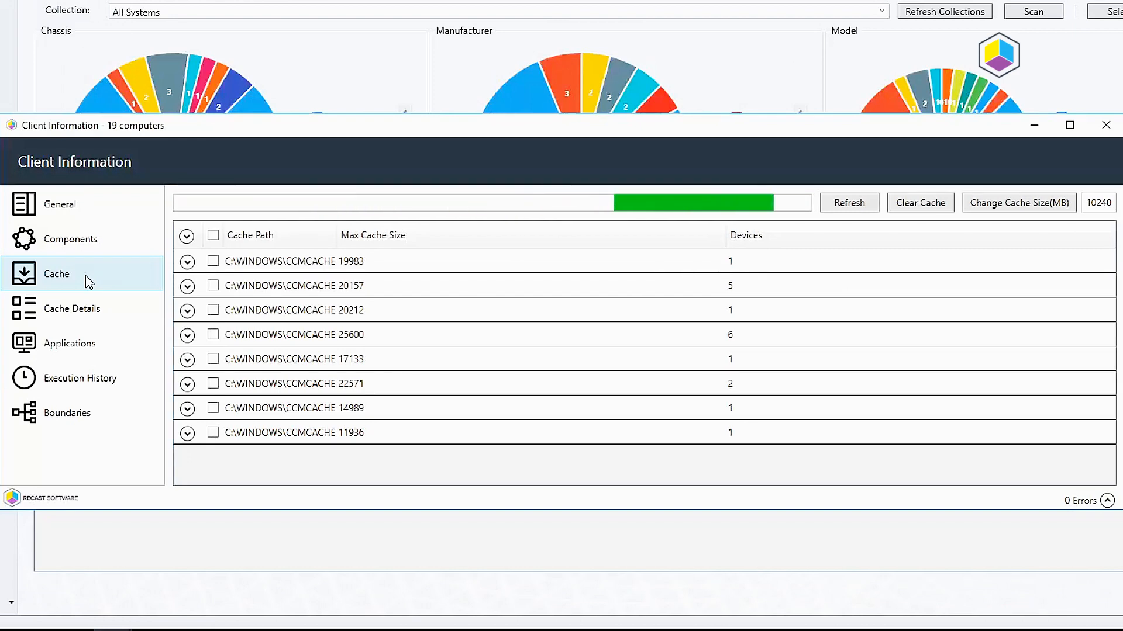
left_click(848, 203)
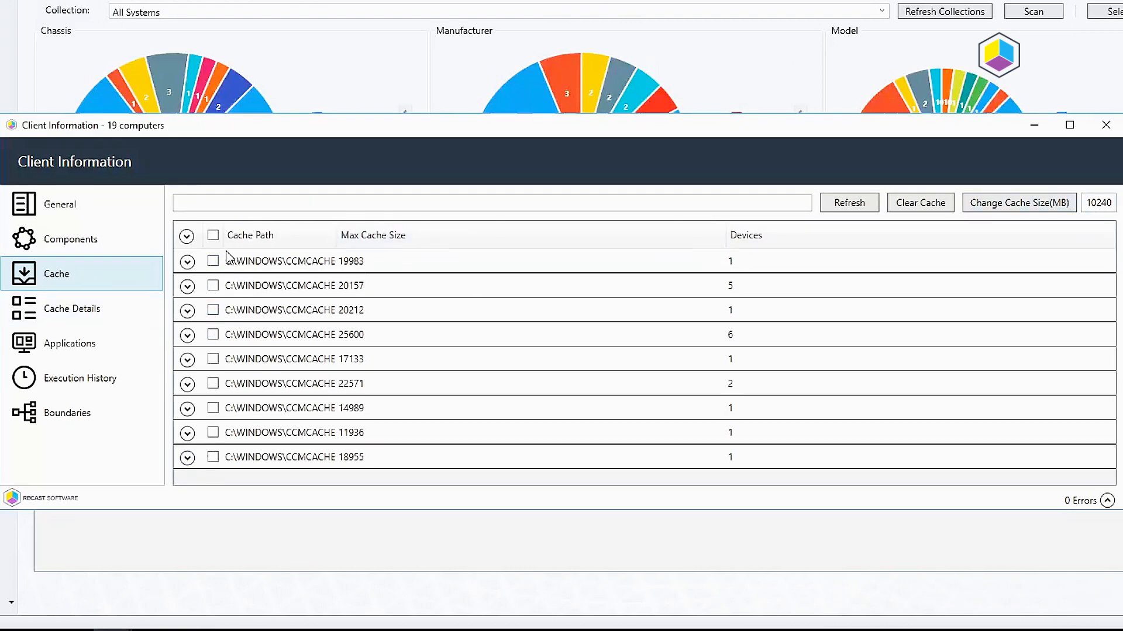
mouse_move(708, 402)
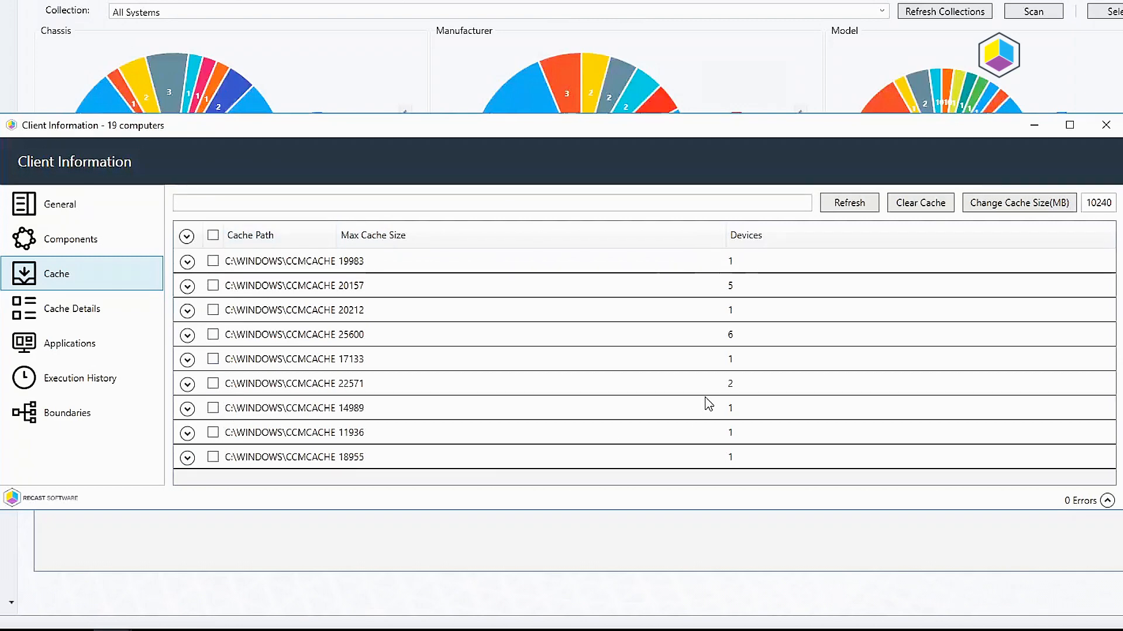
mouse_move(378, 341)
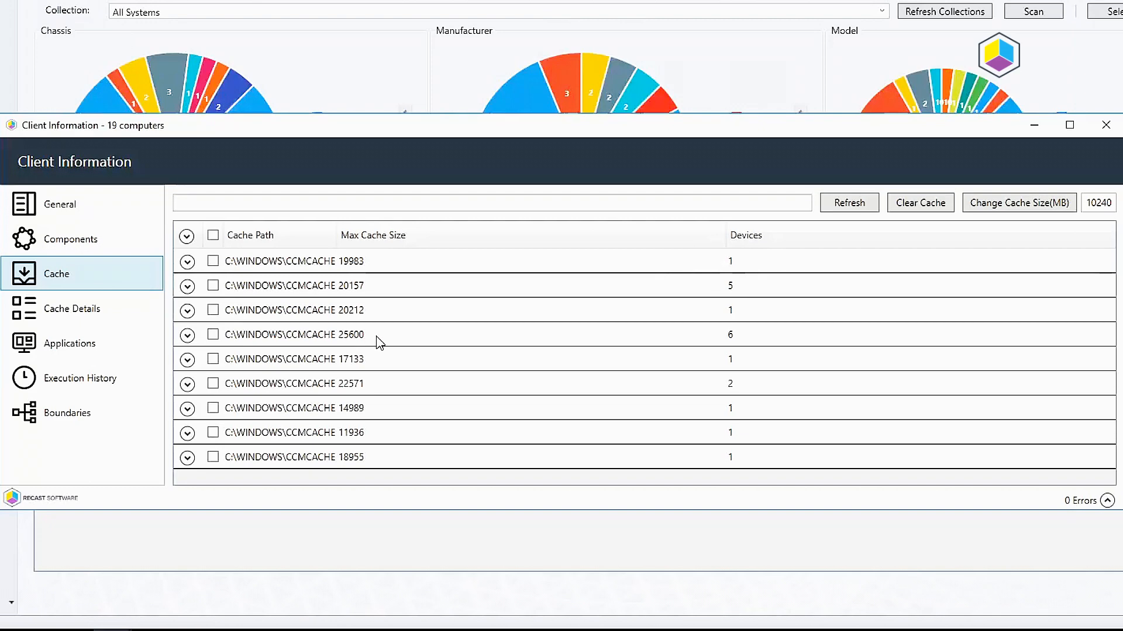
mouse_move(361, 492)
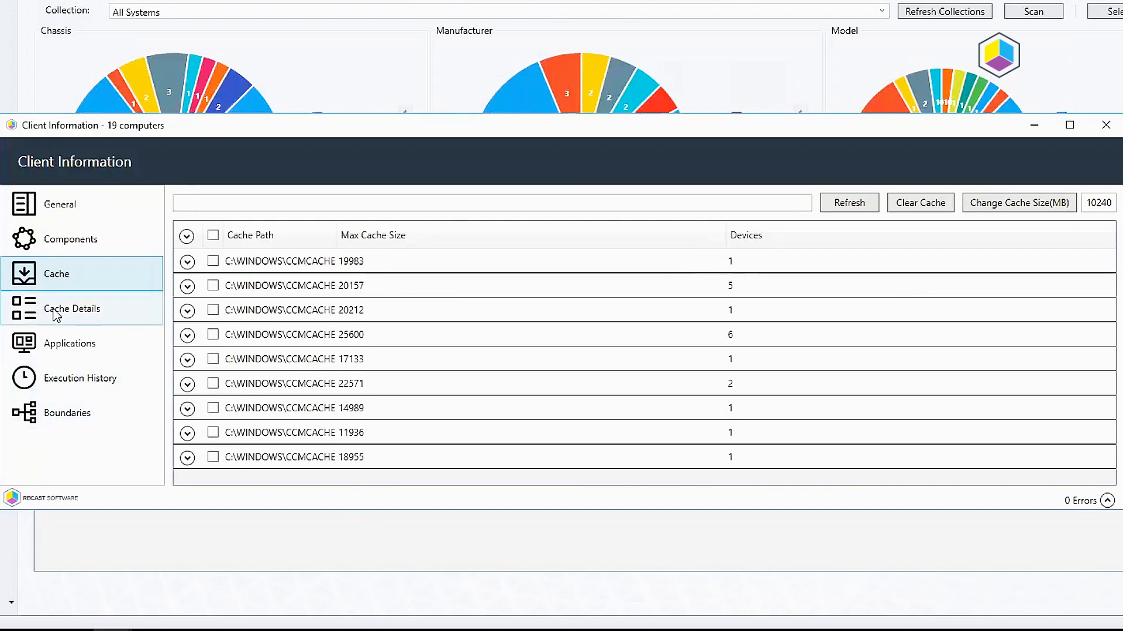
Delete the Adobe Flash Player KB4462930 update from Cache Details on its 5 devices
left_click(72, 308)
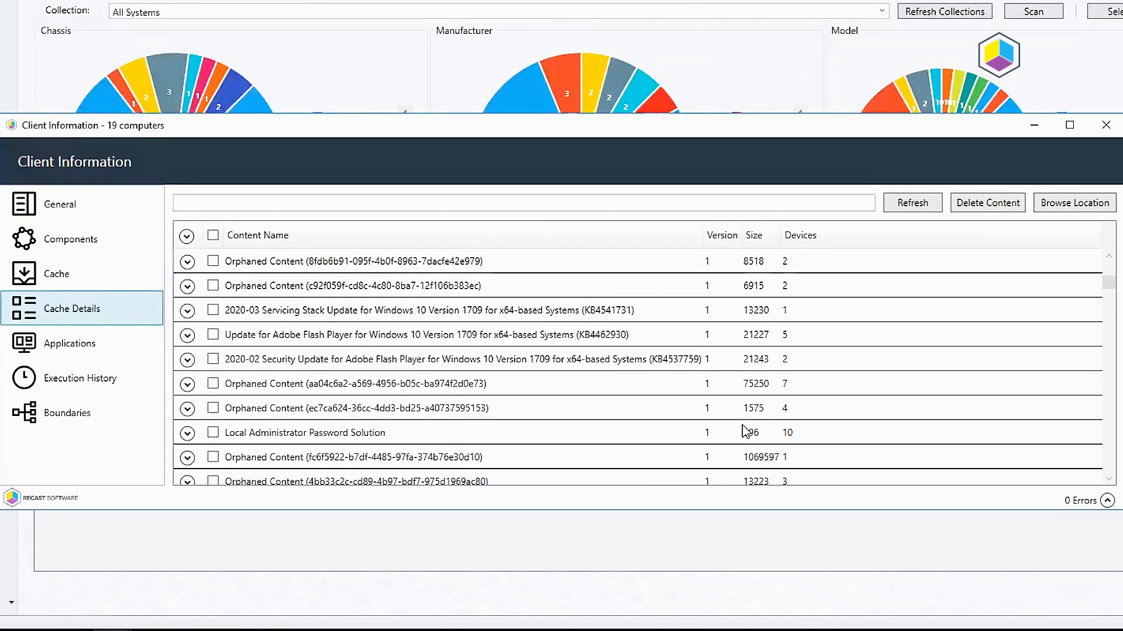
mouse_move(714, 422)
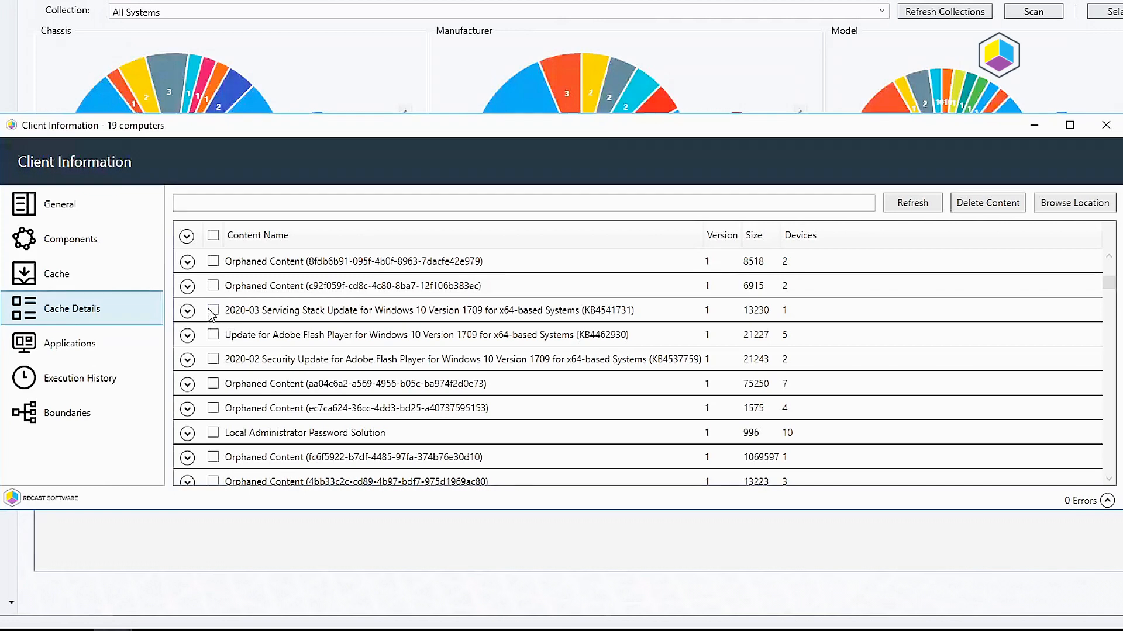
left_click(213, 310)
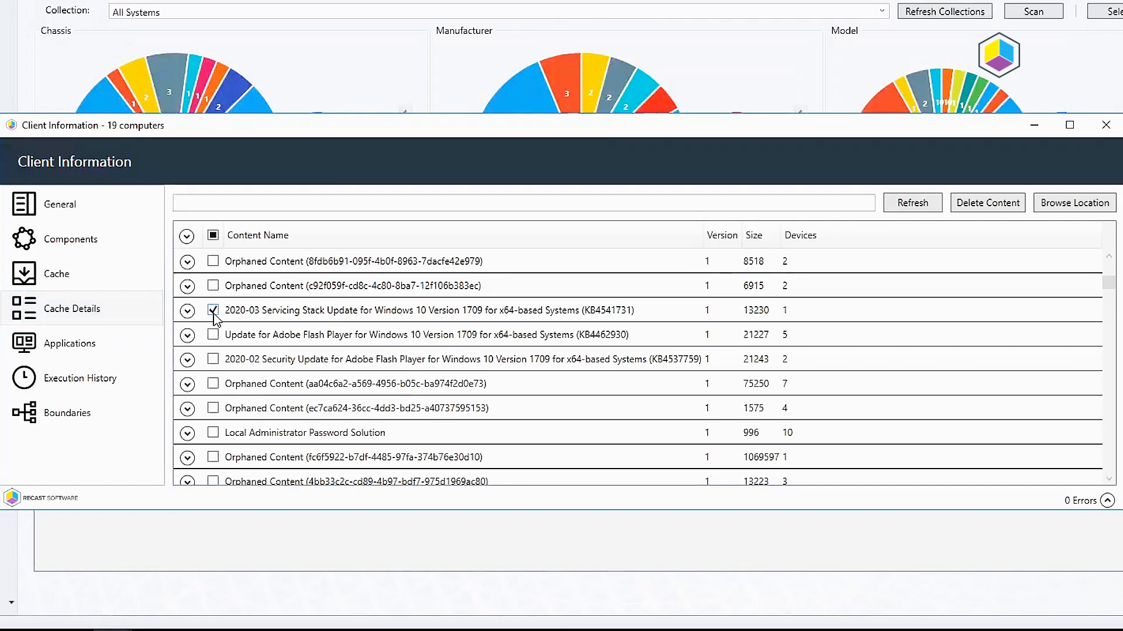
left_click(186, 334)
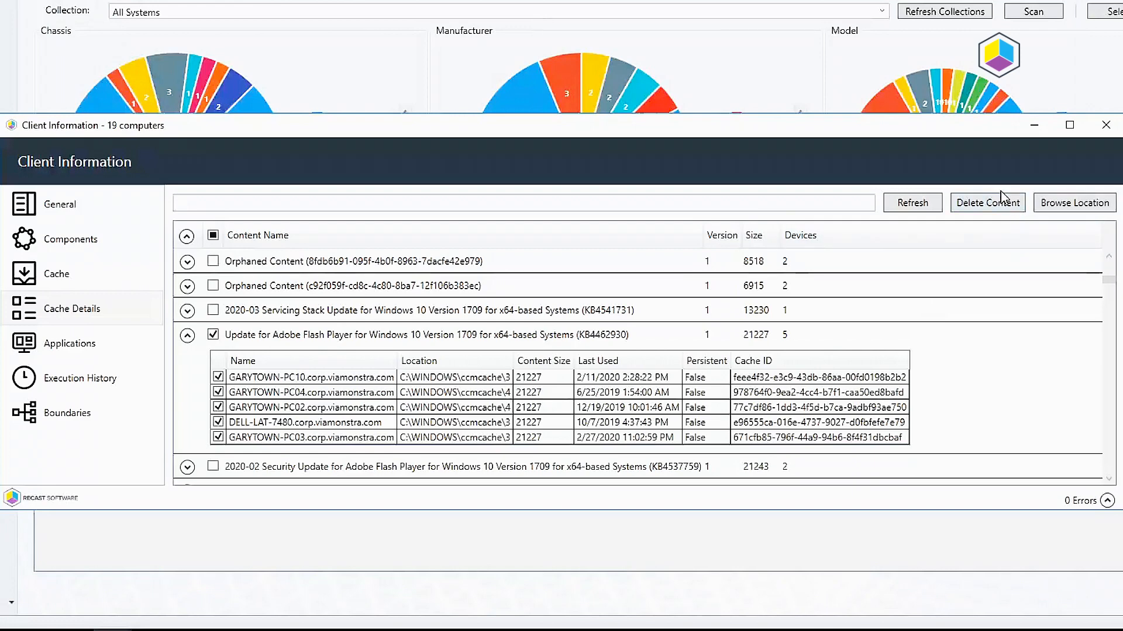
left_click(986, 202)
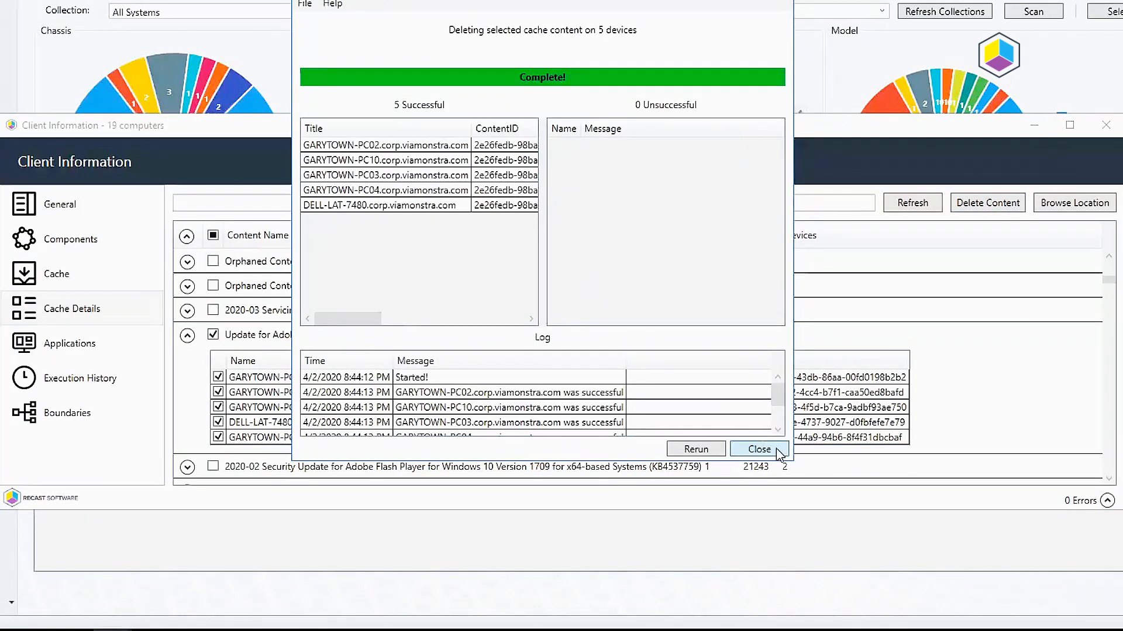
left_click(759, 449)
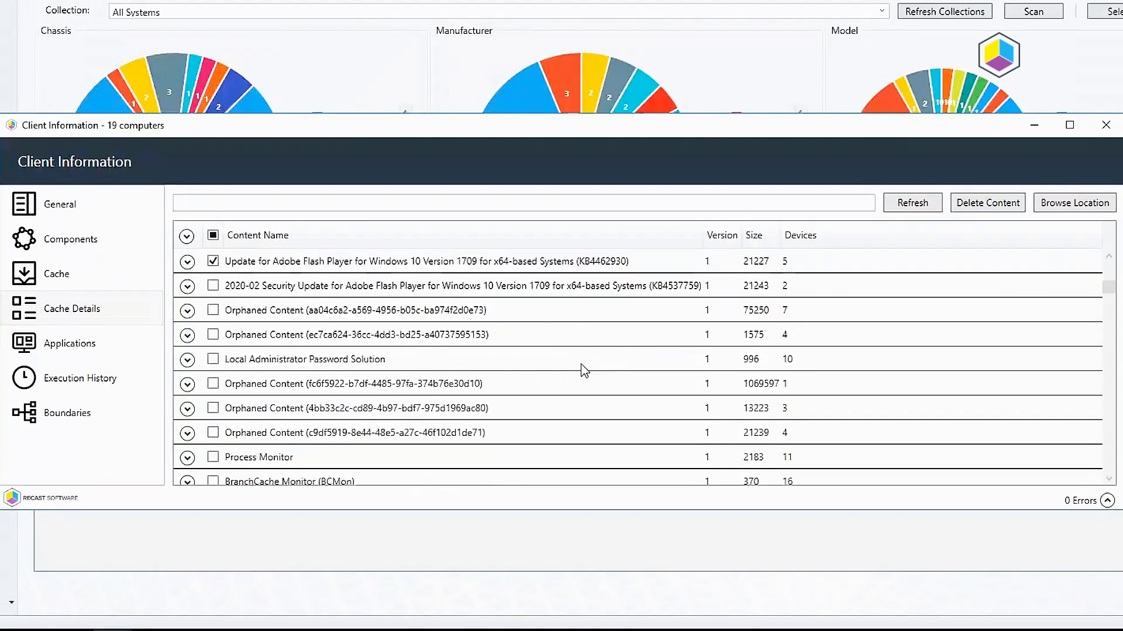
Delete the four ticked orphaned content items from caches on all 12 devices
scroll("down", 3)
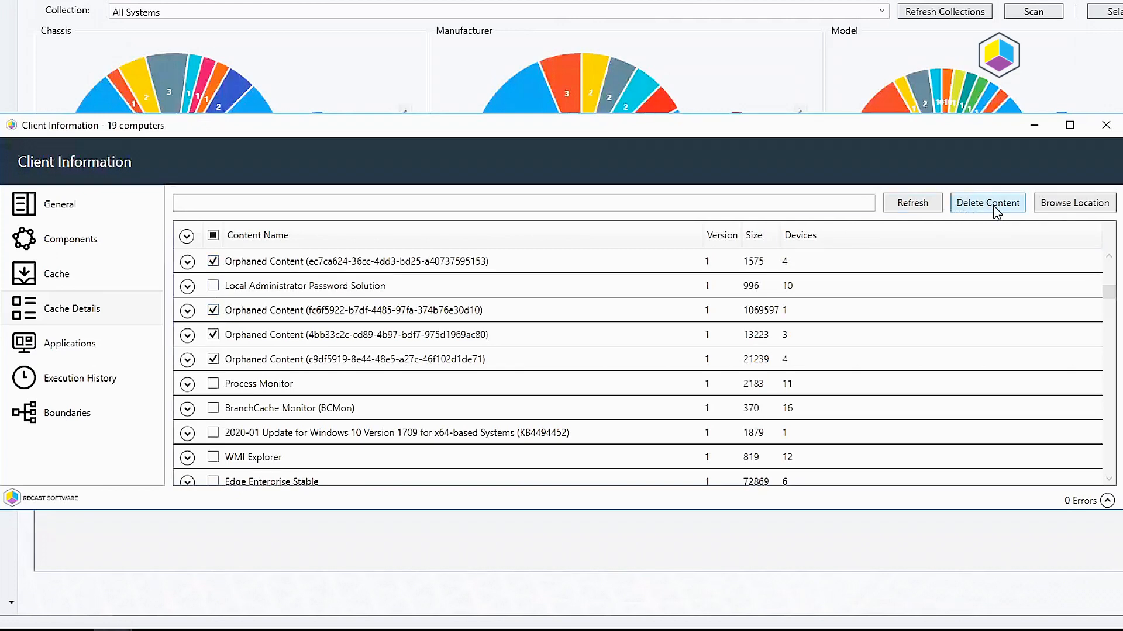
left_click(987, 203)
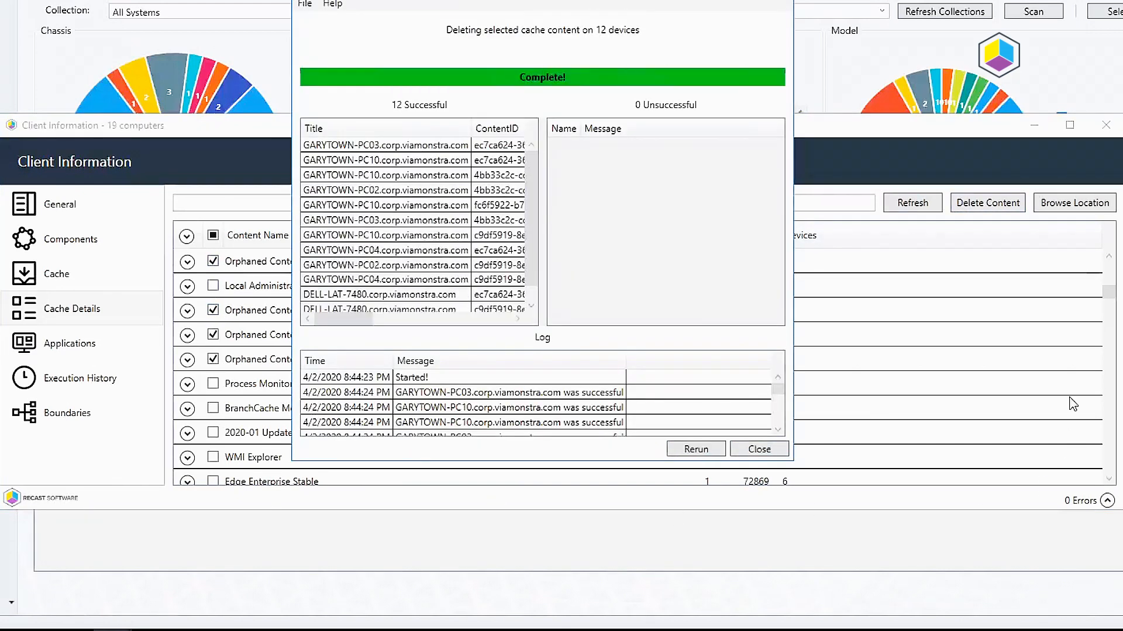
mouse_move(785, 488)
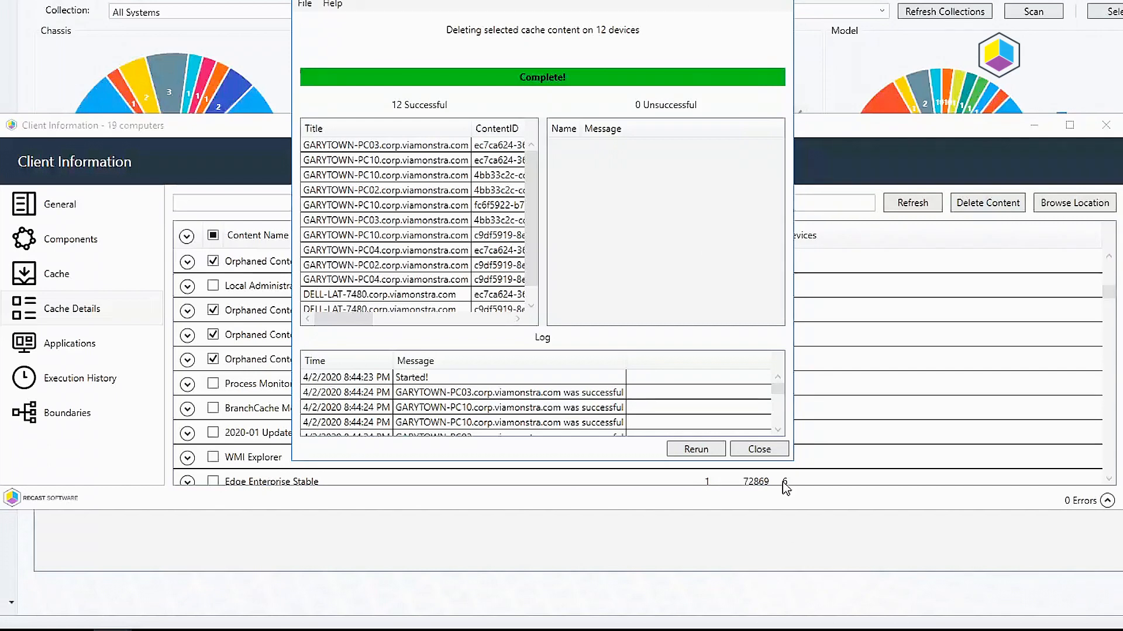
left_click(758, 449)
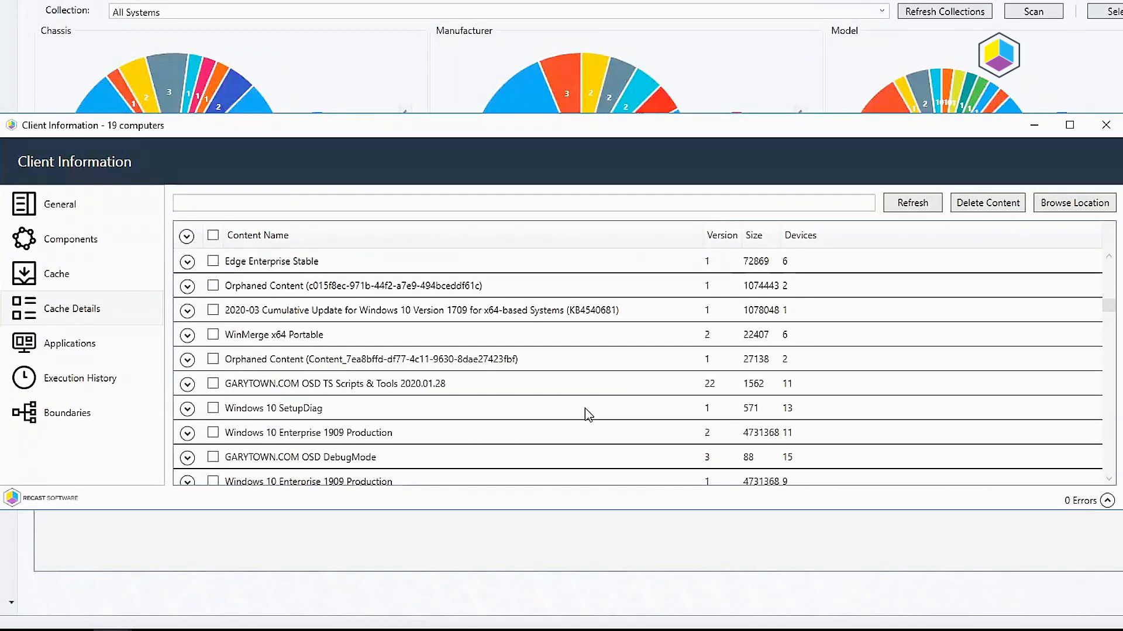
scroll("down", 3)
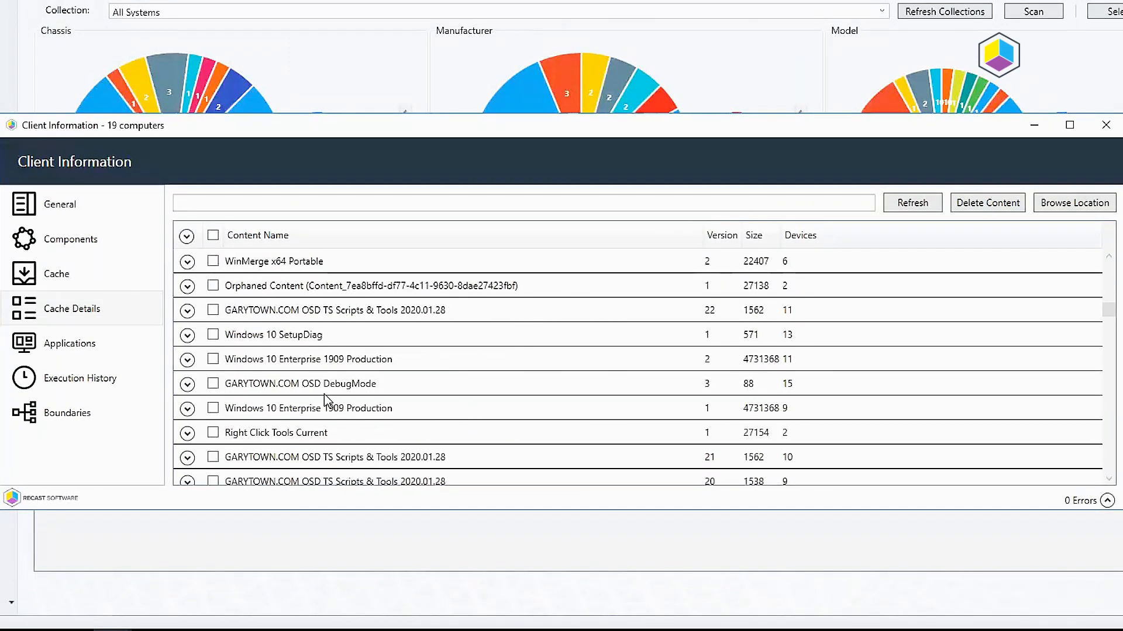
mouse_move(328, 421)
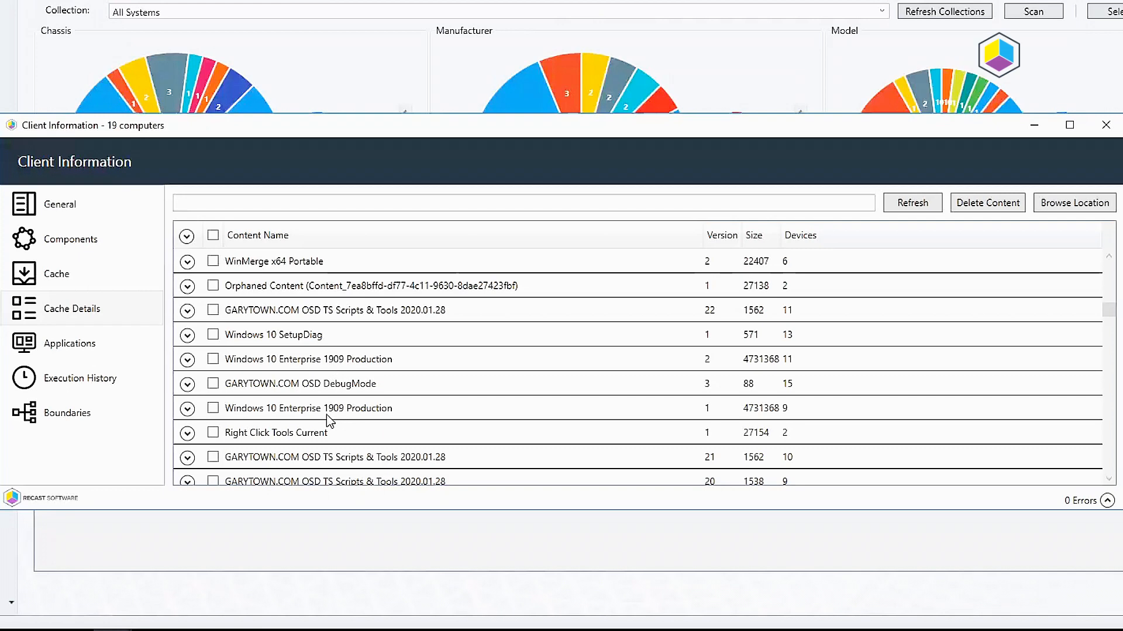
mouse_move(779, 378)
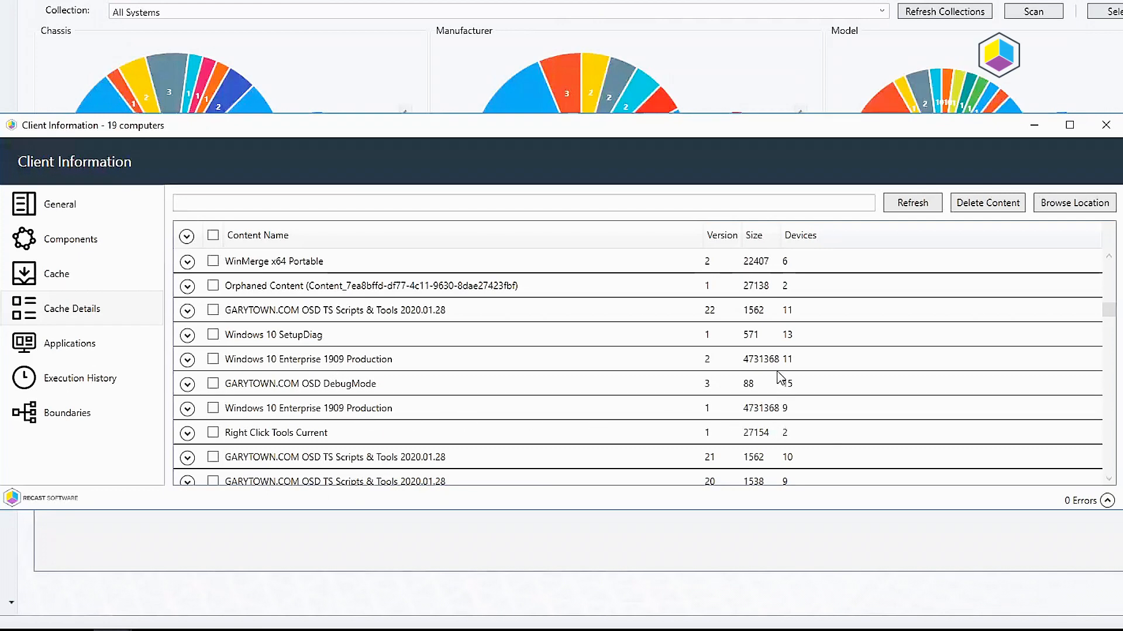
mouse_move(794, 378)
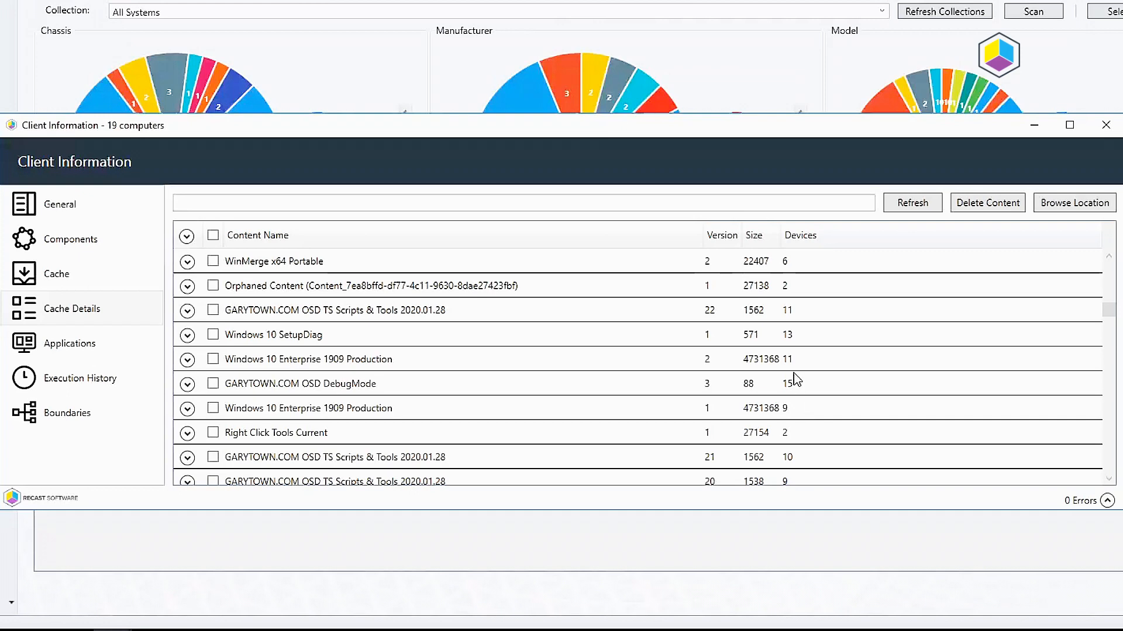
mouse_move(790, 372)
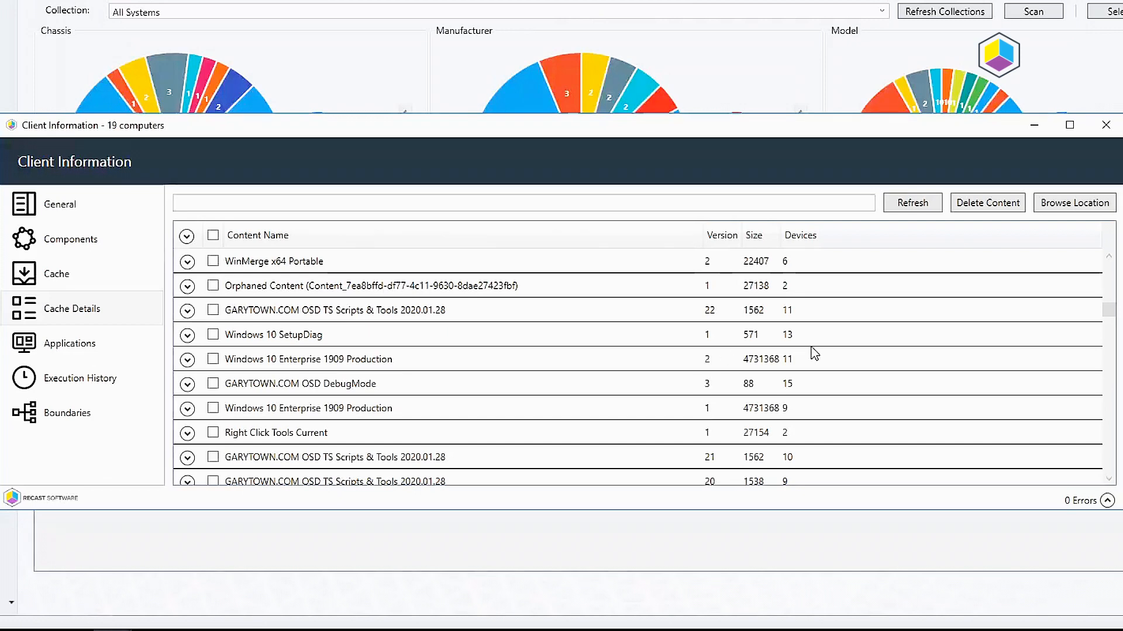
mouse_move(750, 416)
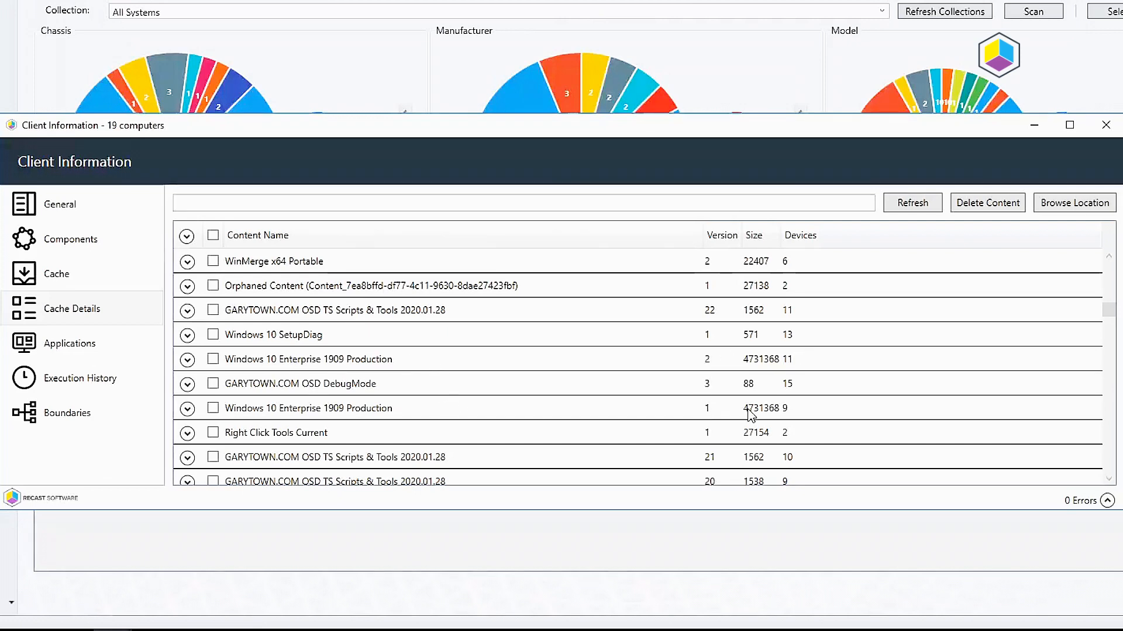
mouse_move(318, 428)
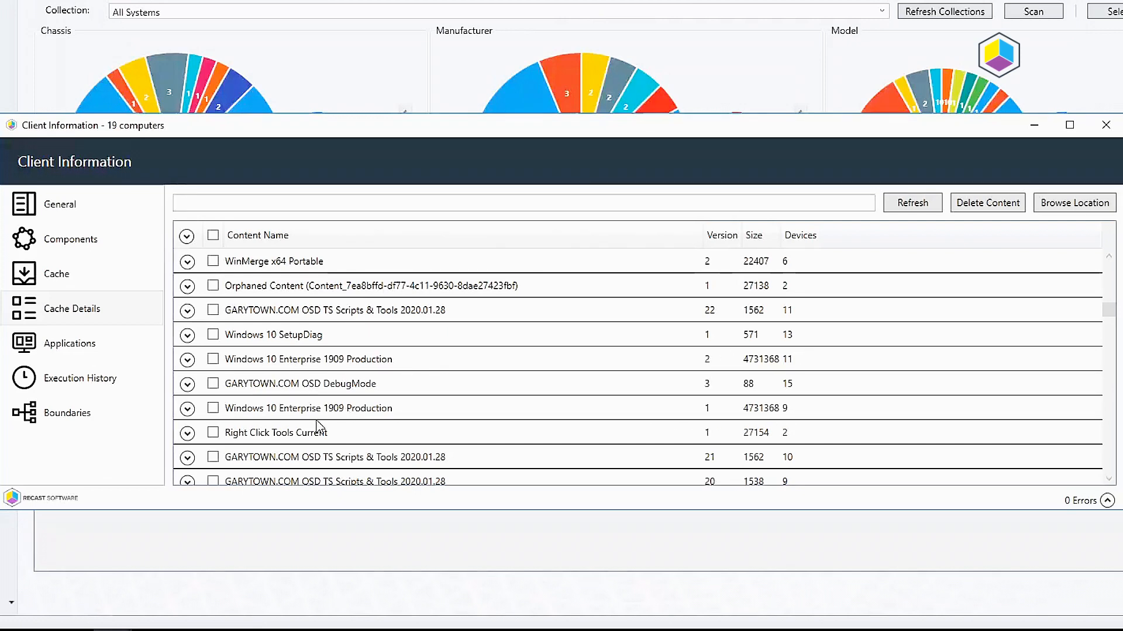
Tick the version 1 Windows 10 Enterprise 1909 Production row, cached on 9 devices
left_click(213, 408)
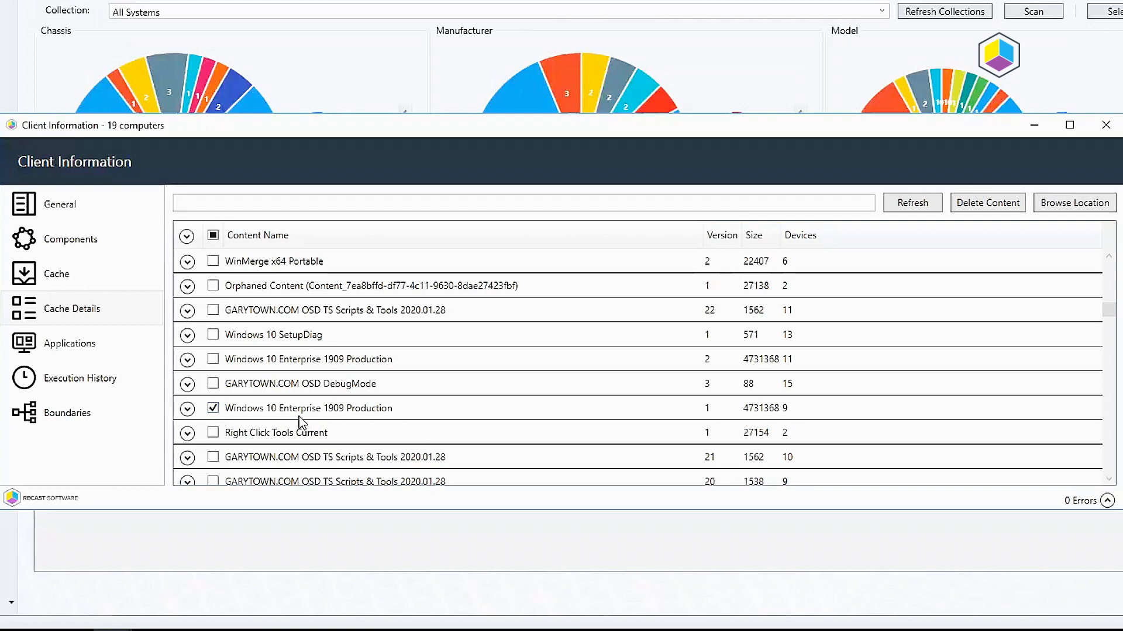
mouse_move(466, 375)
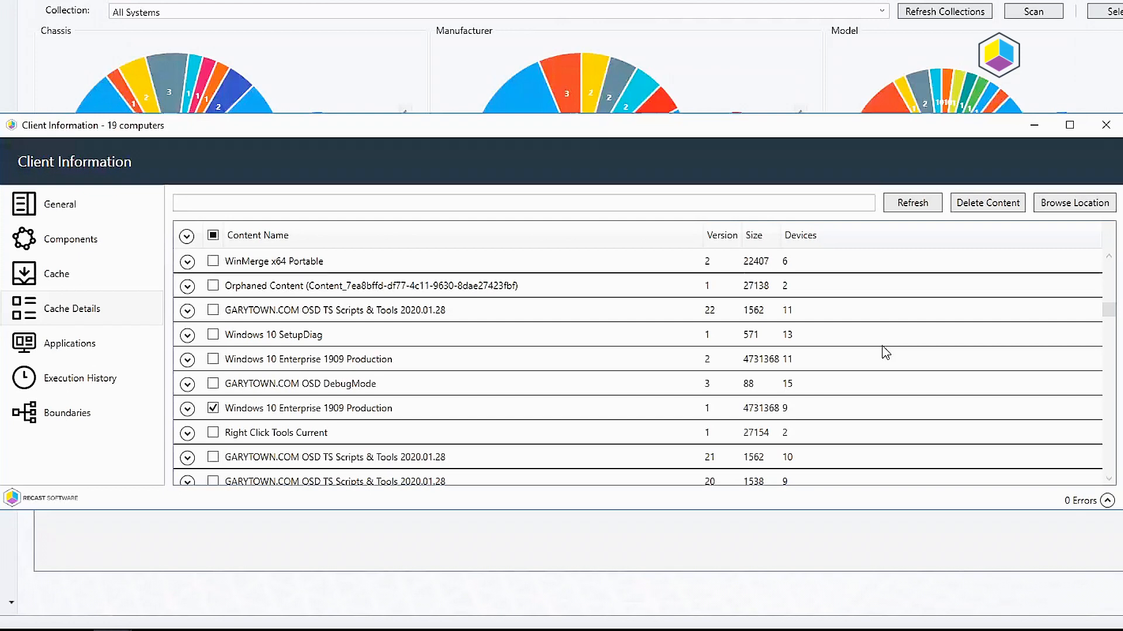
mouse_move(926, 280)
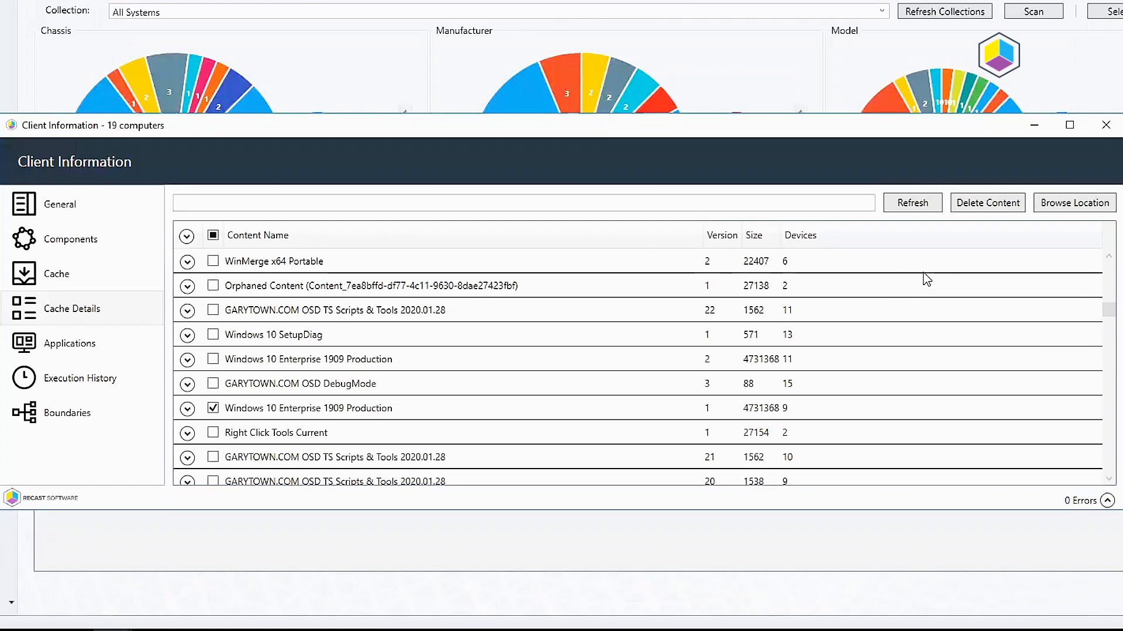
mouse_move(987, 203)
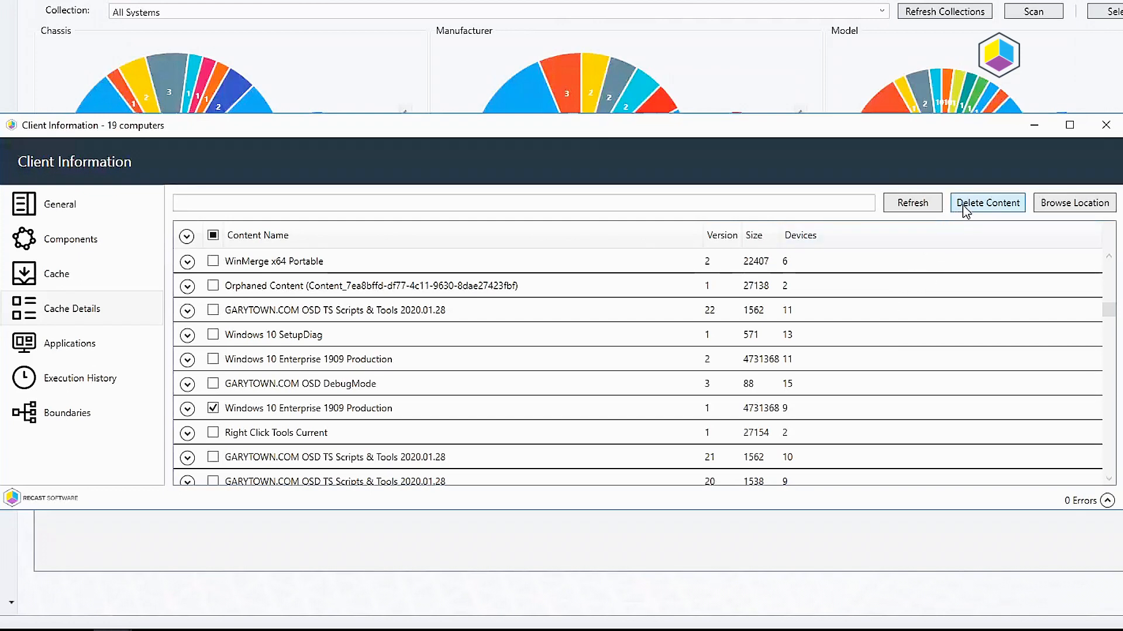
Start deleting Windows 10 1909 version 1 from 9 devices, check its devices, and close Client Information
left_click(986, 203)
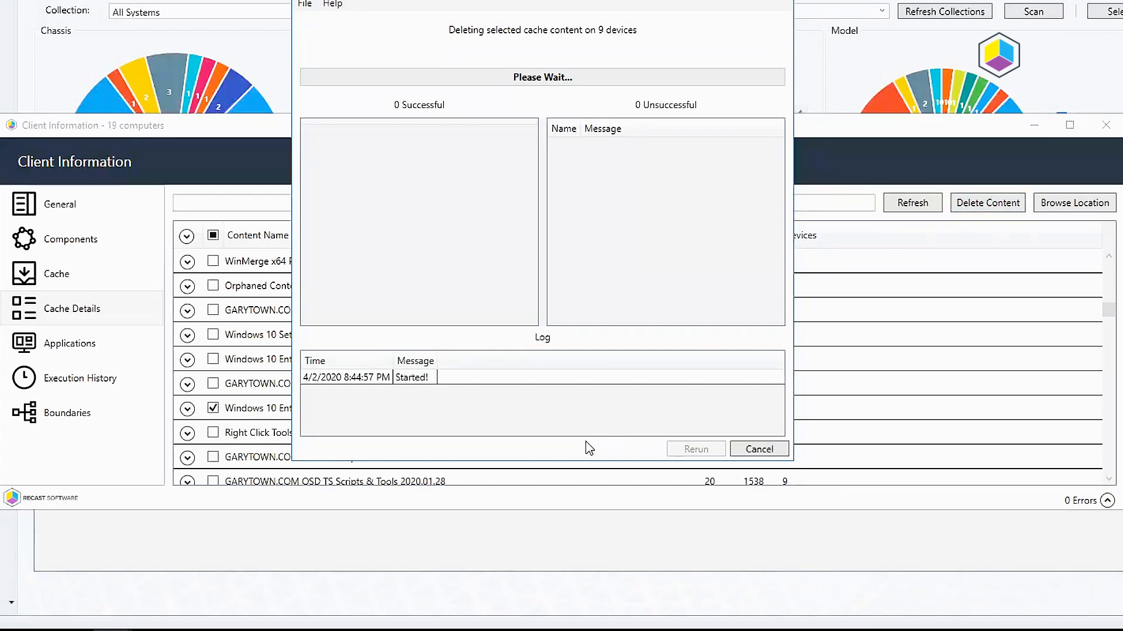
mouse_move(381, 449)
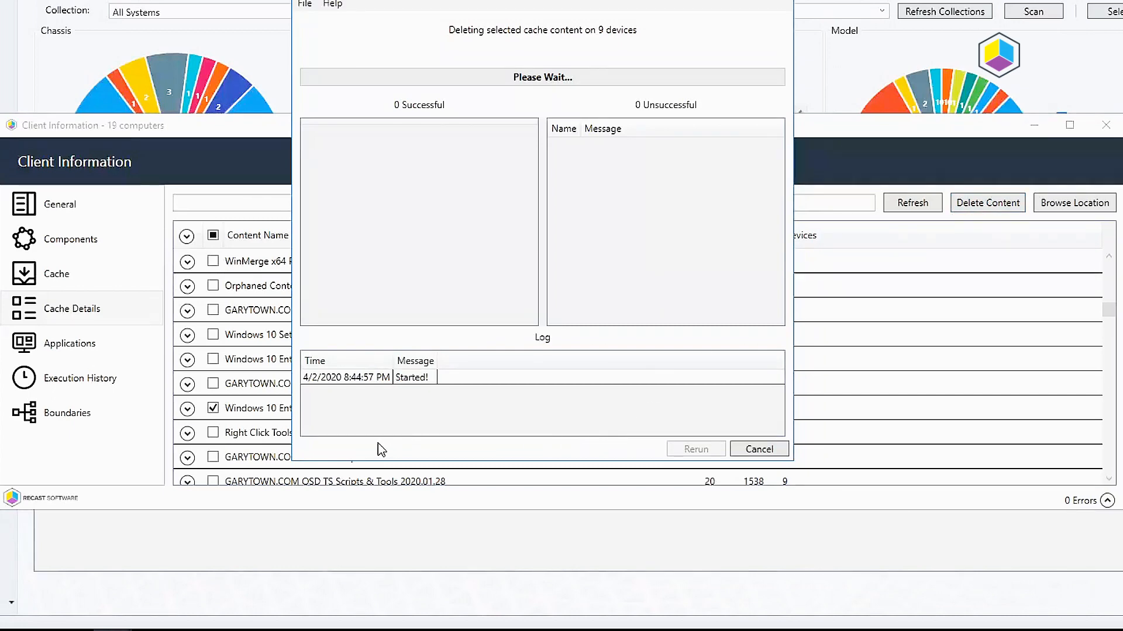
mouse_move(521, 3)
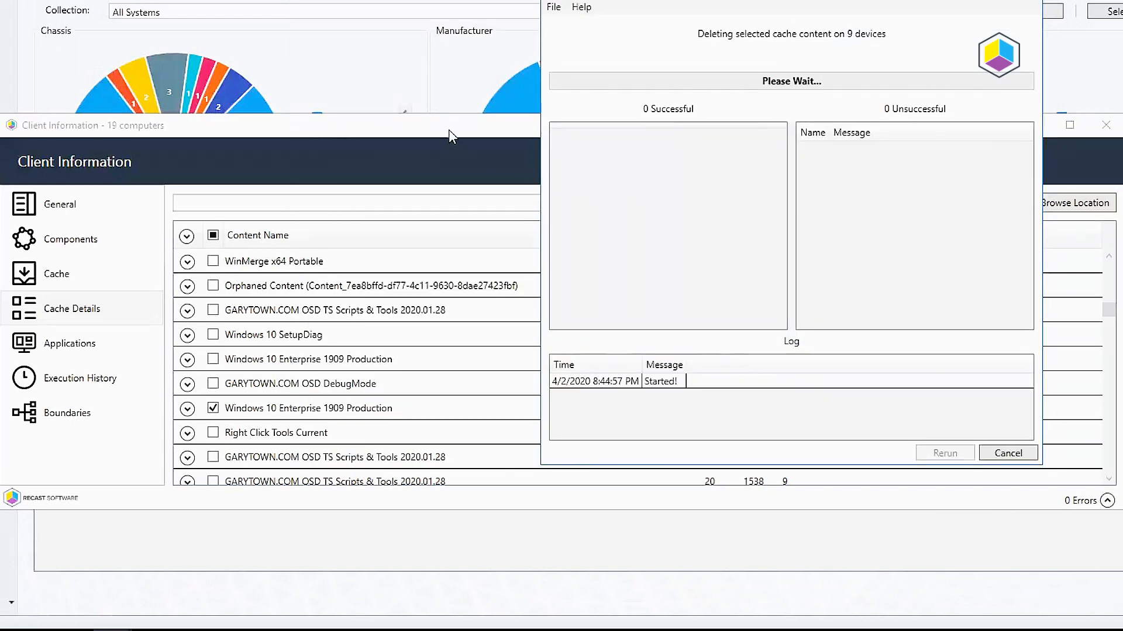
left_click(186, 408)
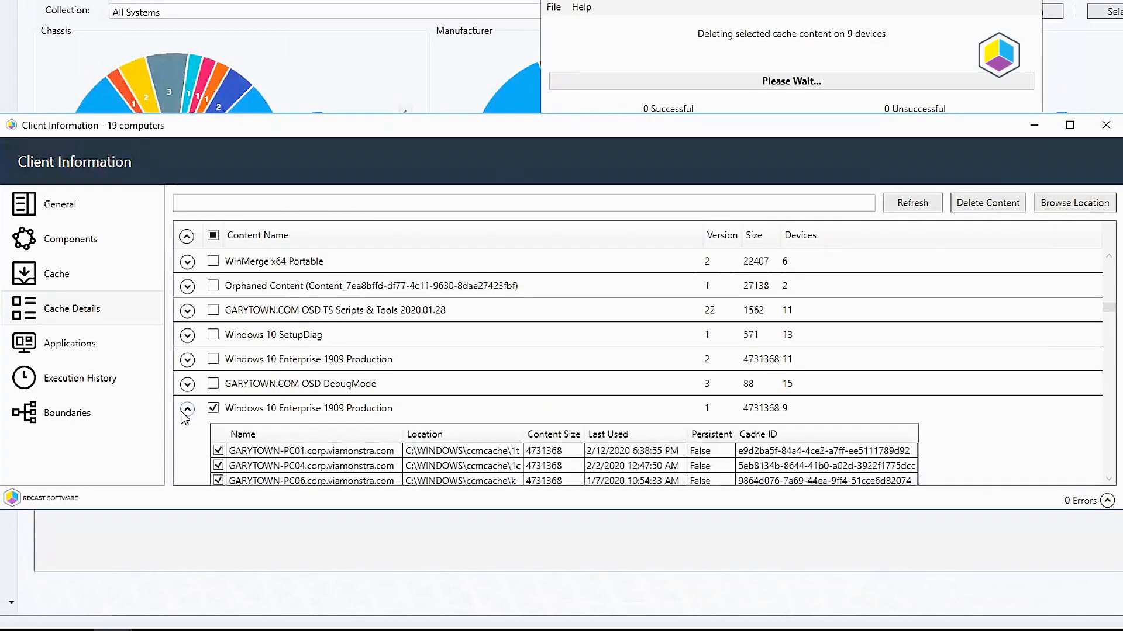
left_click(186, 408)
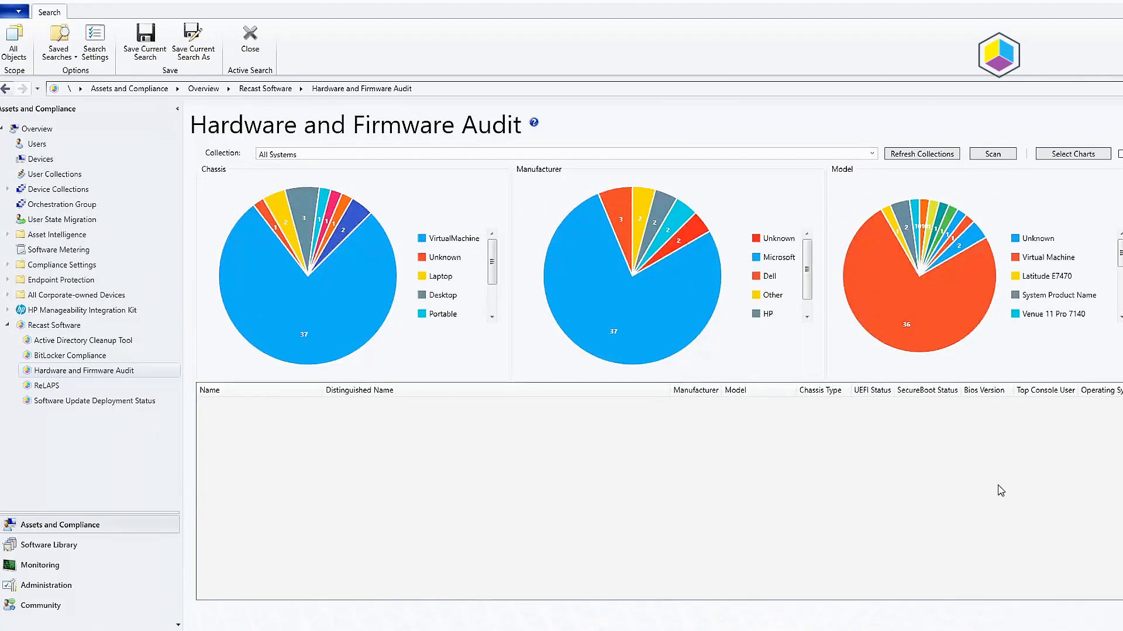
mouse_move(873, 534)
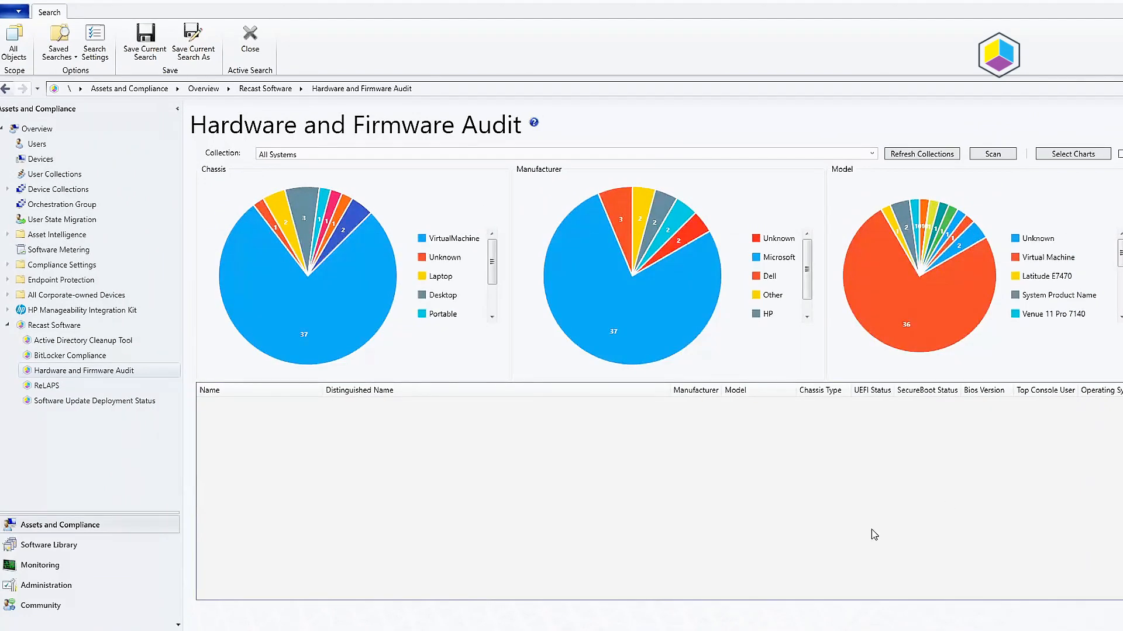
mouse_move(841, 538)
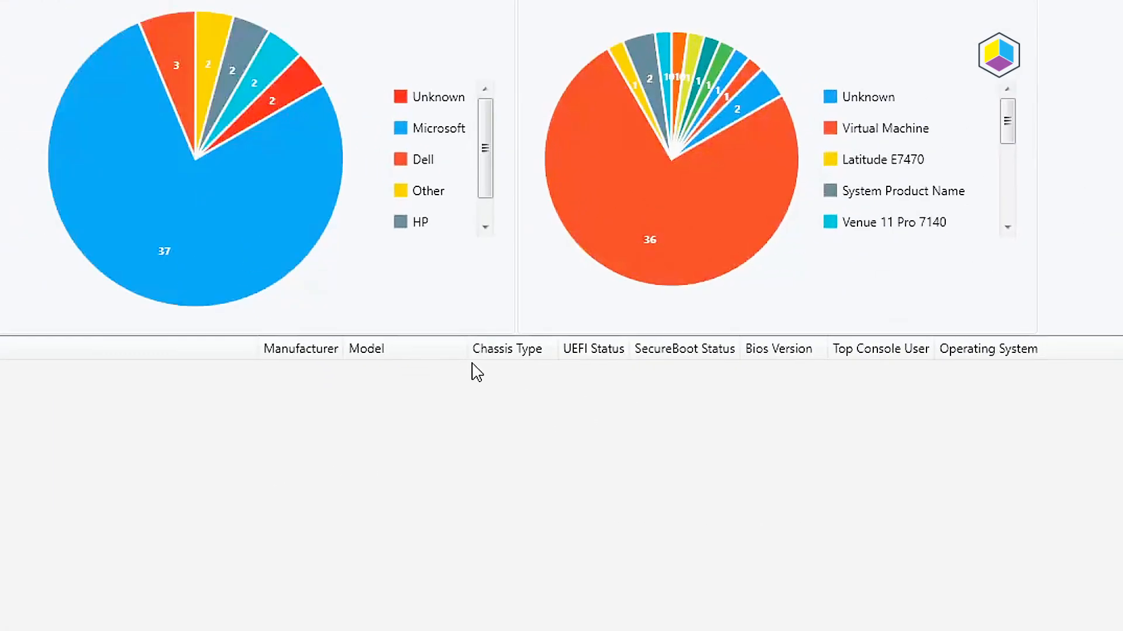
Filter the audit results to the three Desktop chassis systems using the Chassis chart legend
scroll("up", 3)
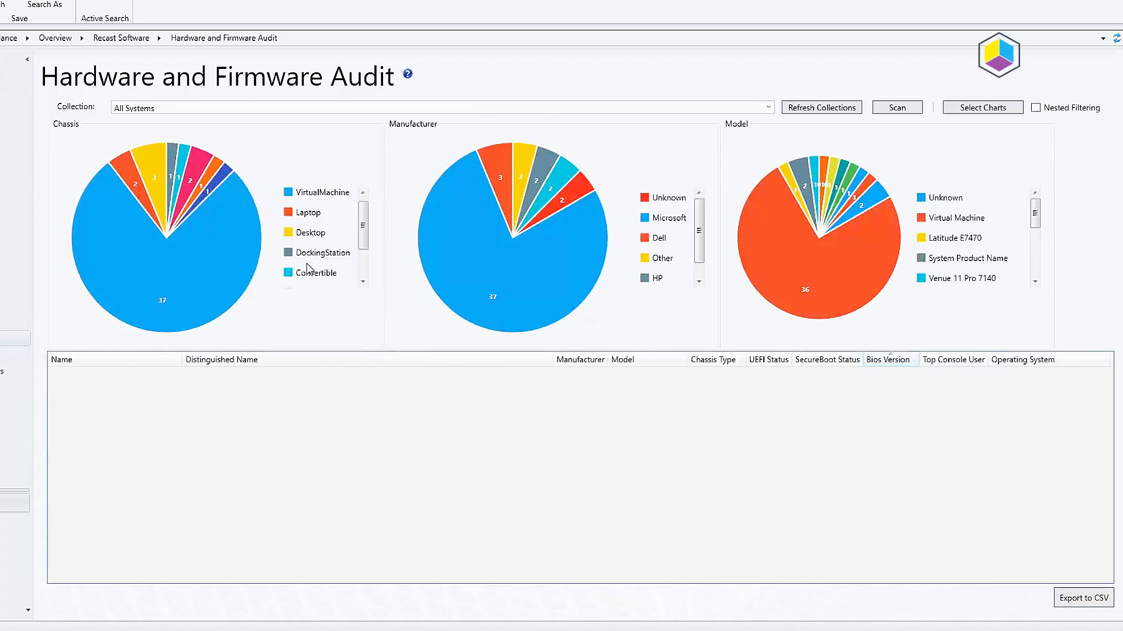
mouse_move(323, 240)
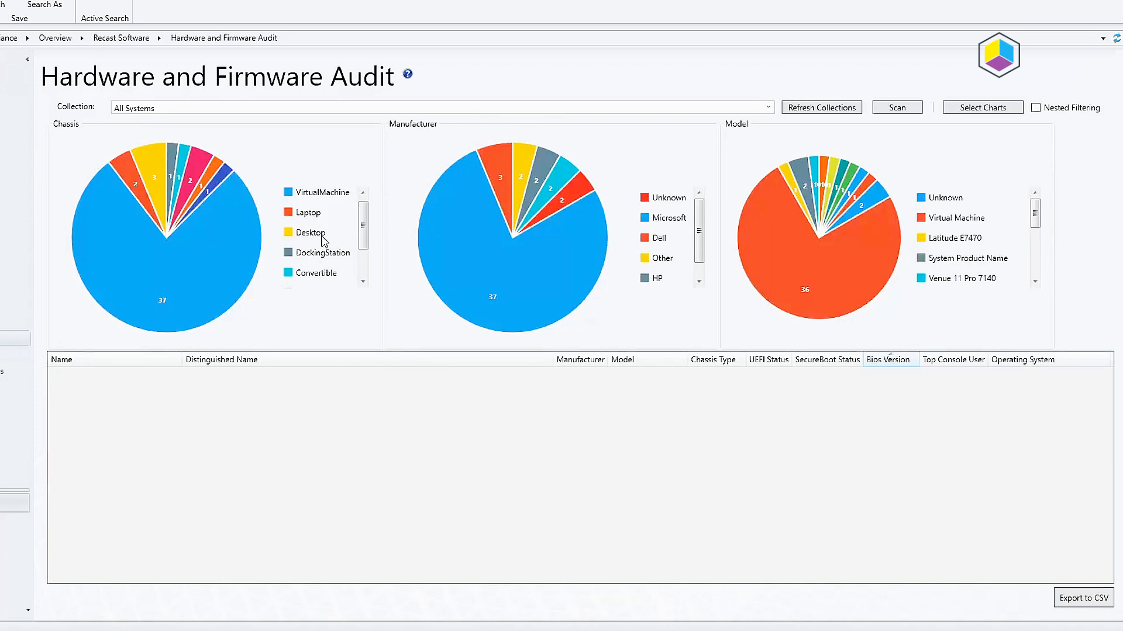
left_click(309, 232)
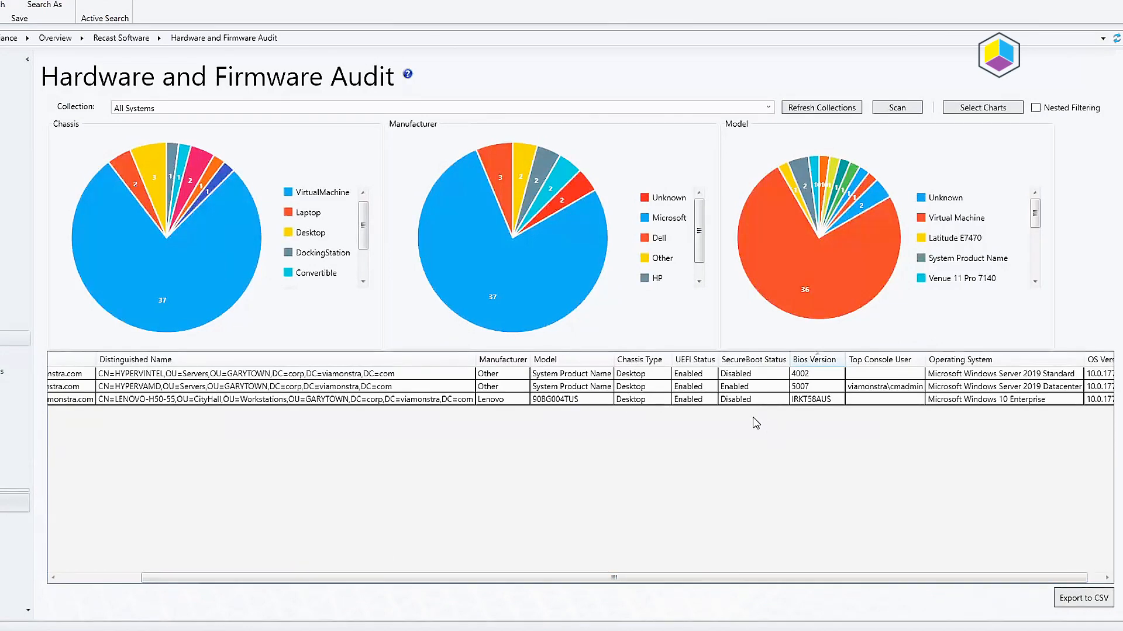
mouse_move(701, 407)
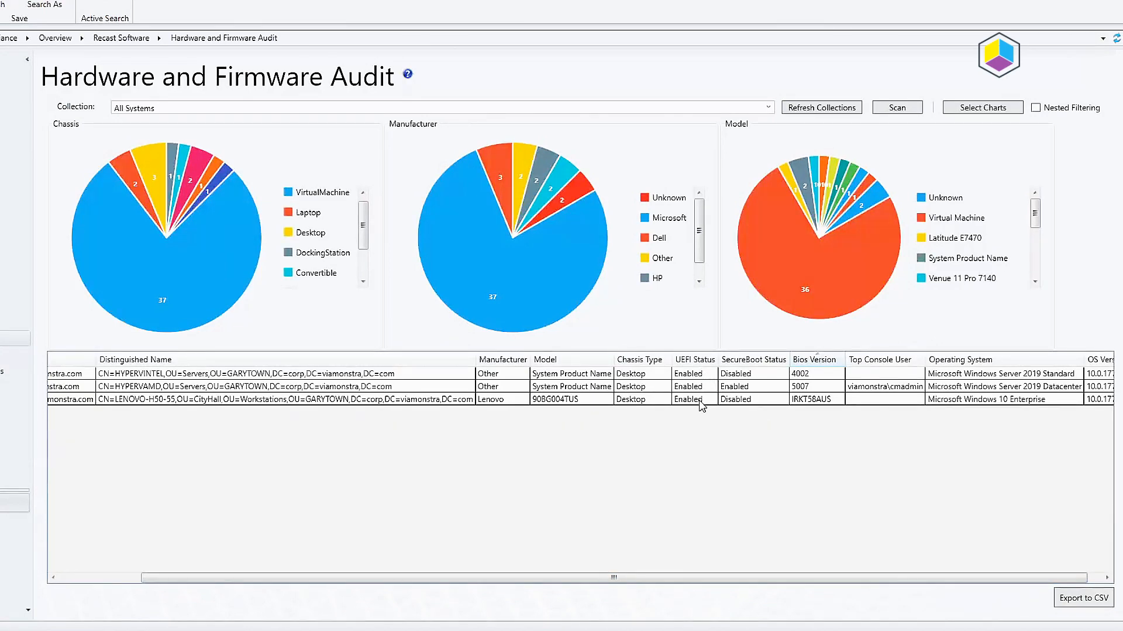
mouse_move(744, 390)
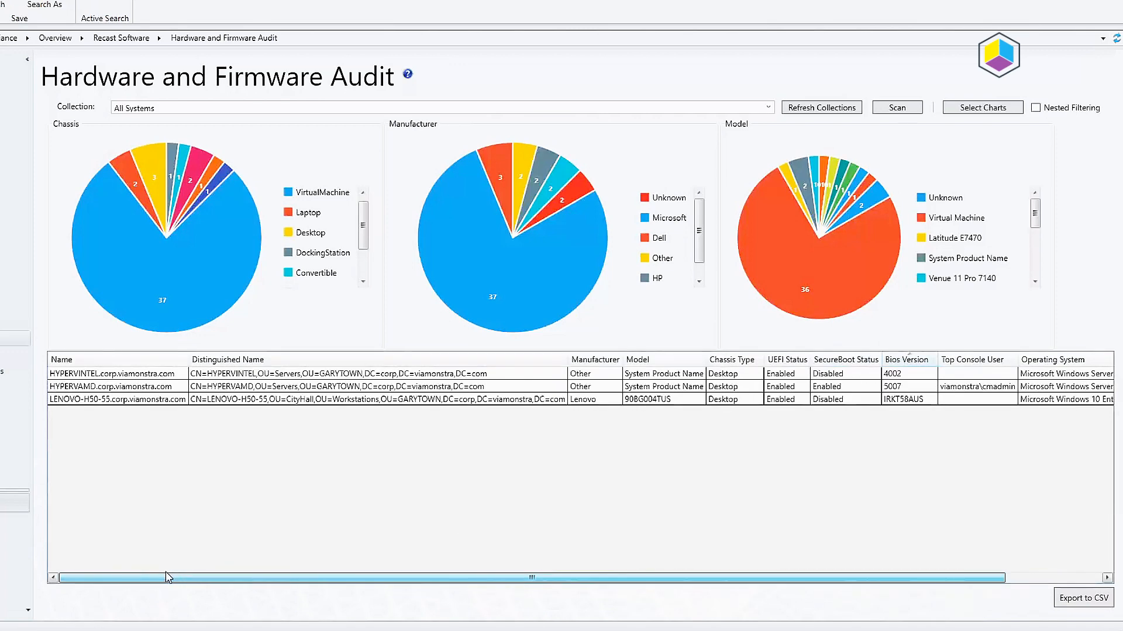
mouse_move(125, 469)
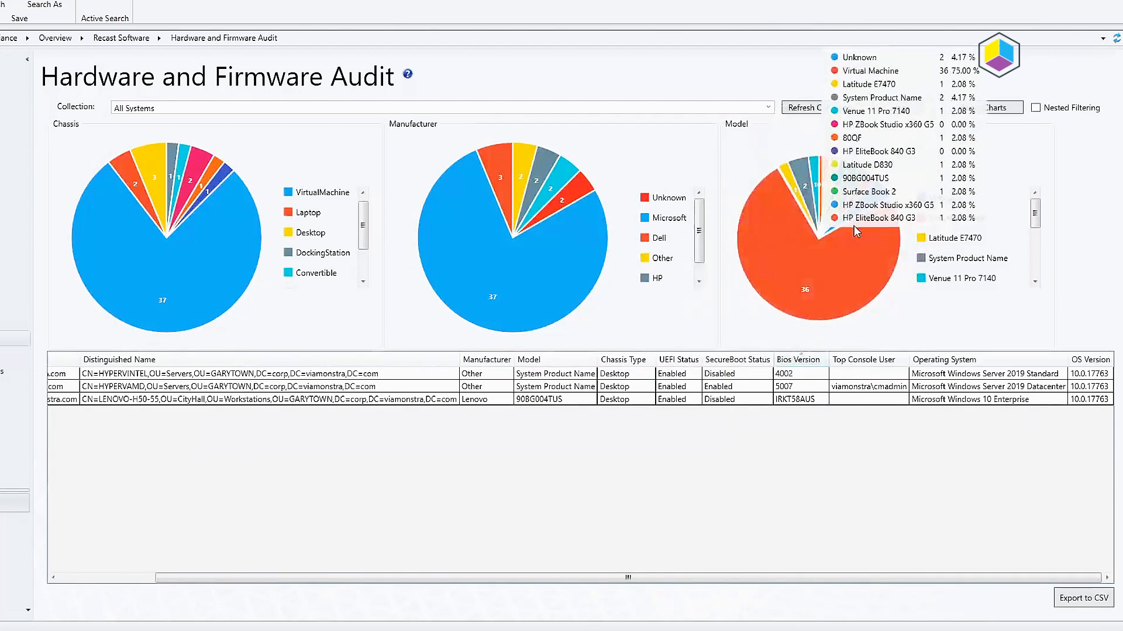
mouse_move(790, 342)
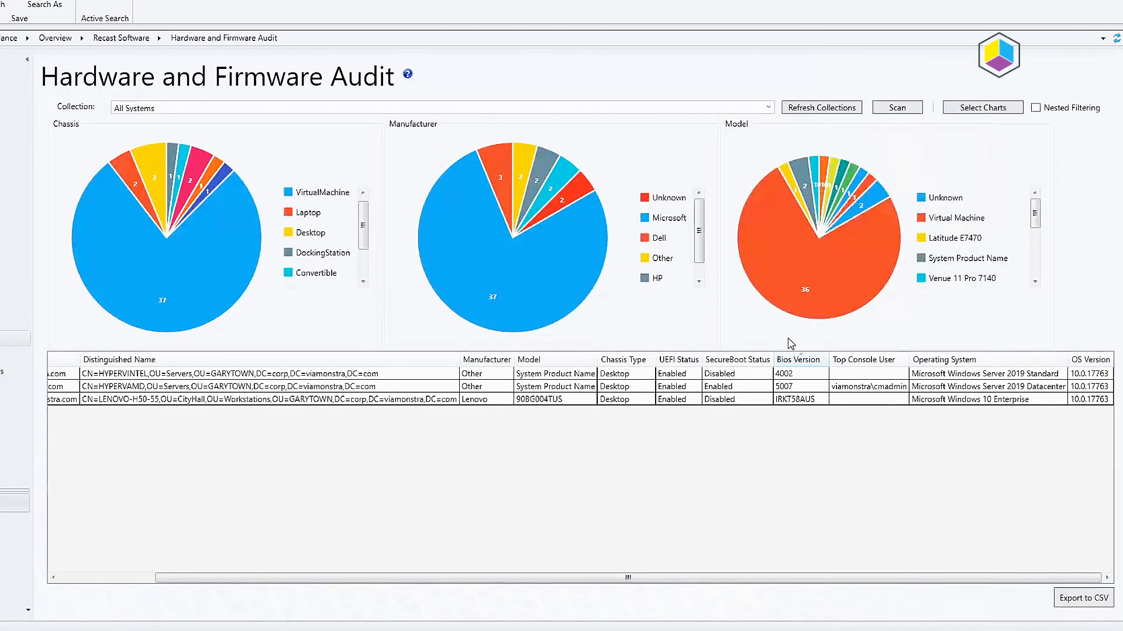
mouse_move(705, 460)
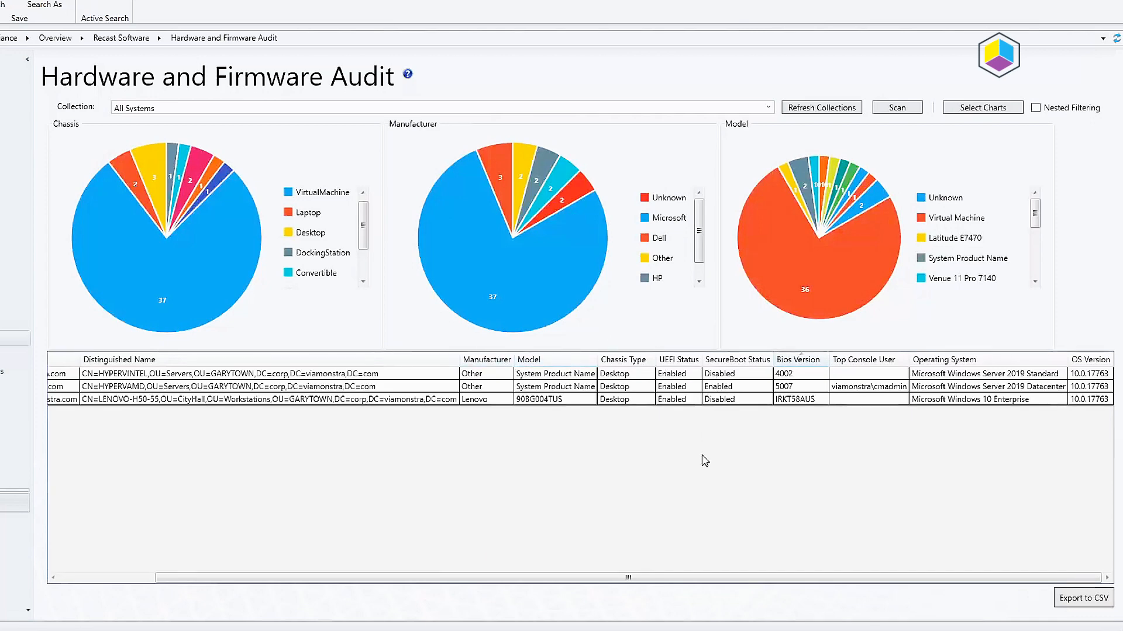
mouse_move(745, 519)
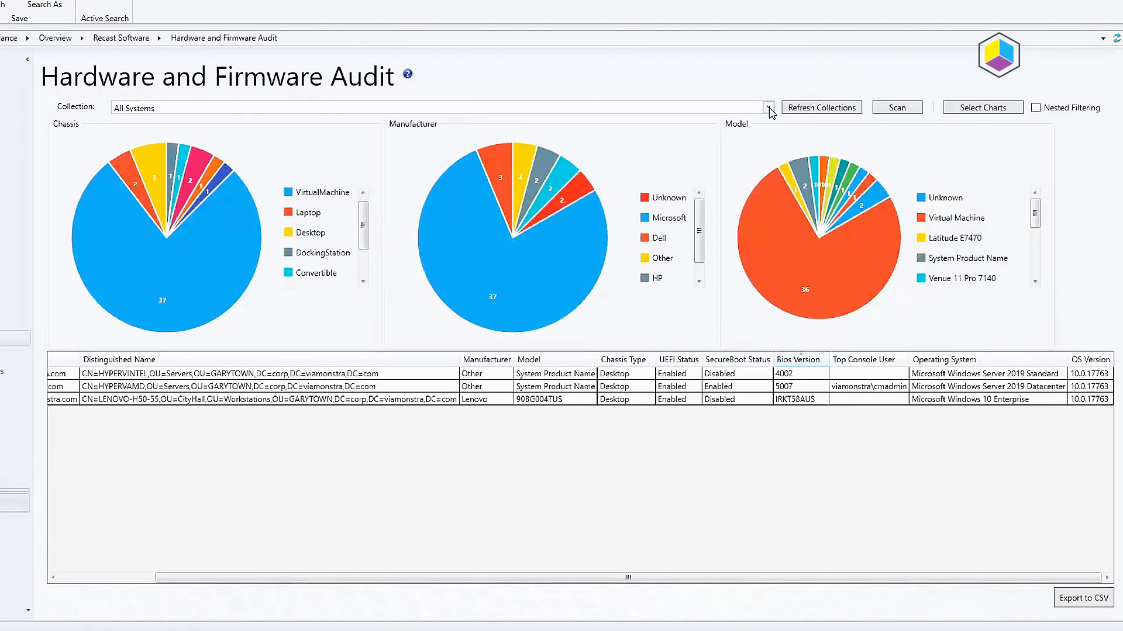
Scan the ModelCol - Dell Latitude E7470 collection, showing one Dell laptop with BIOS 1.20.3
left_click(768, 108)
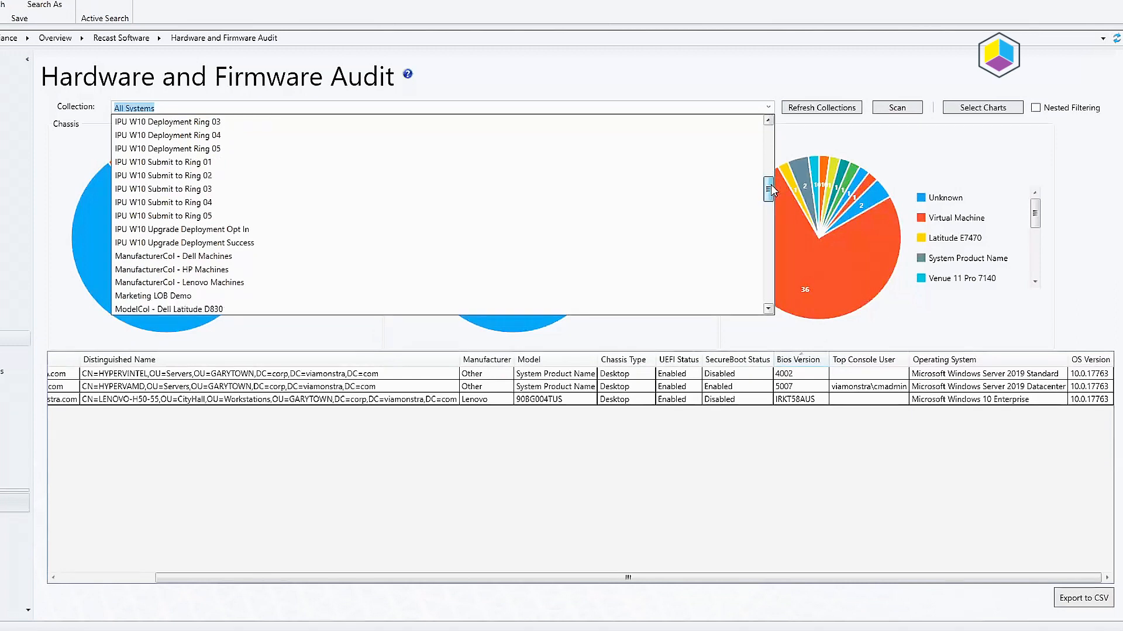
scroll("down", 3)
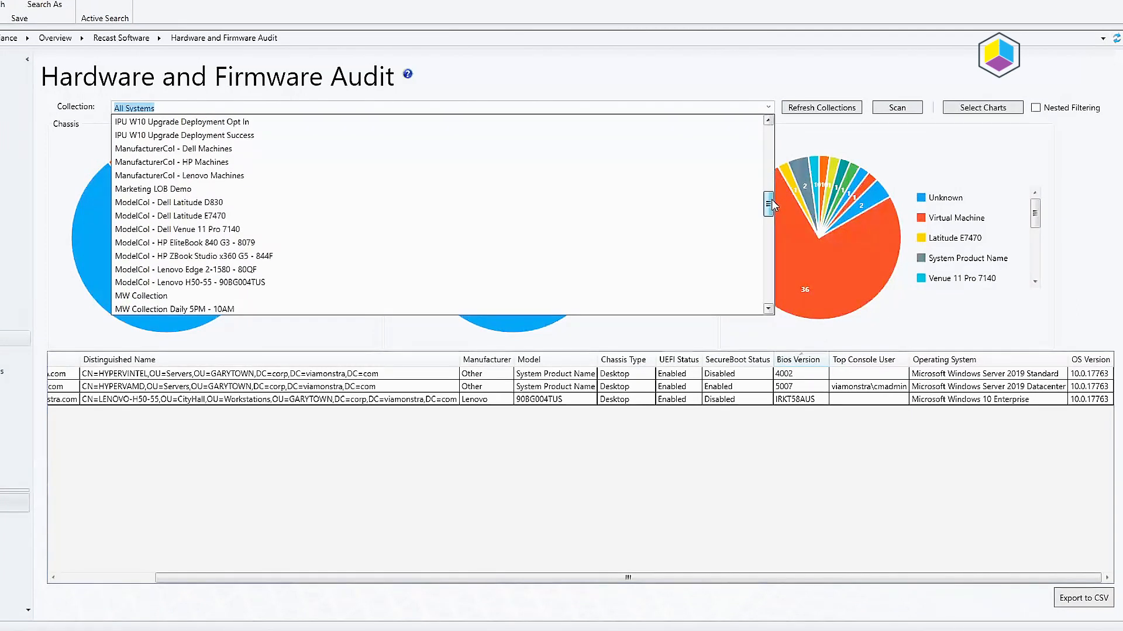
mouse_move(192, 215)
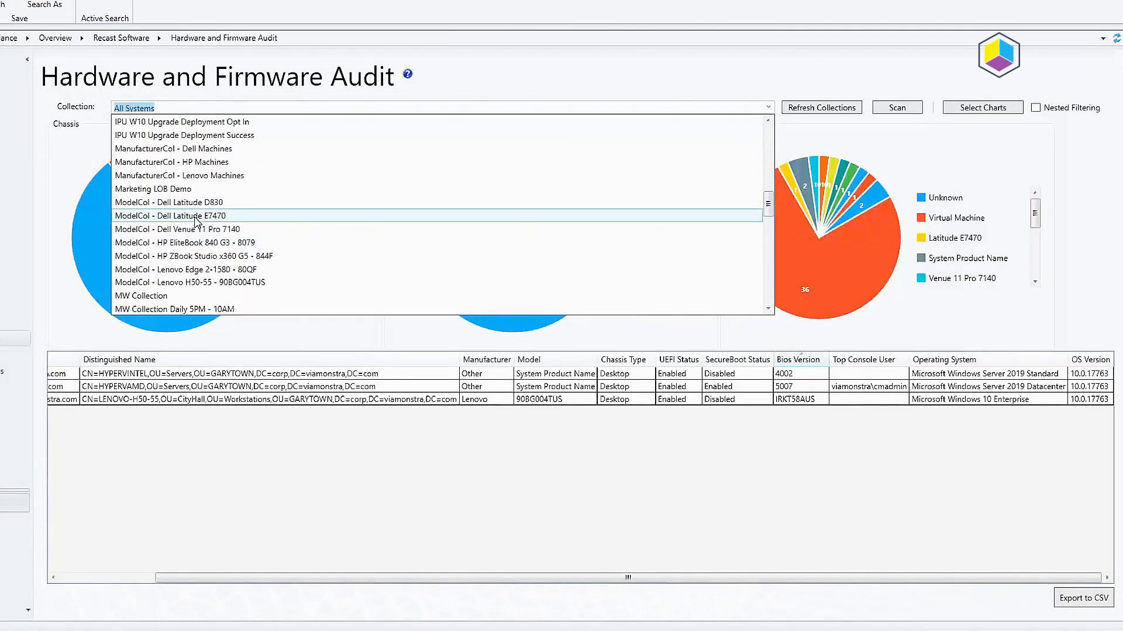
left_click(170, 216)
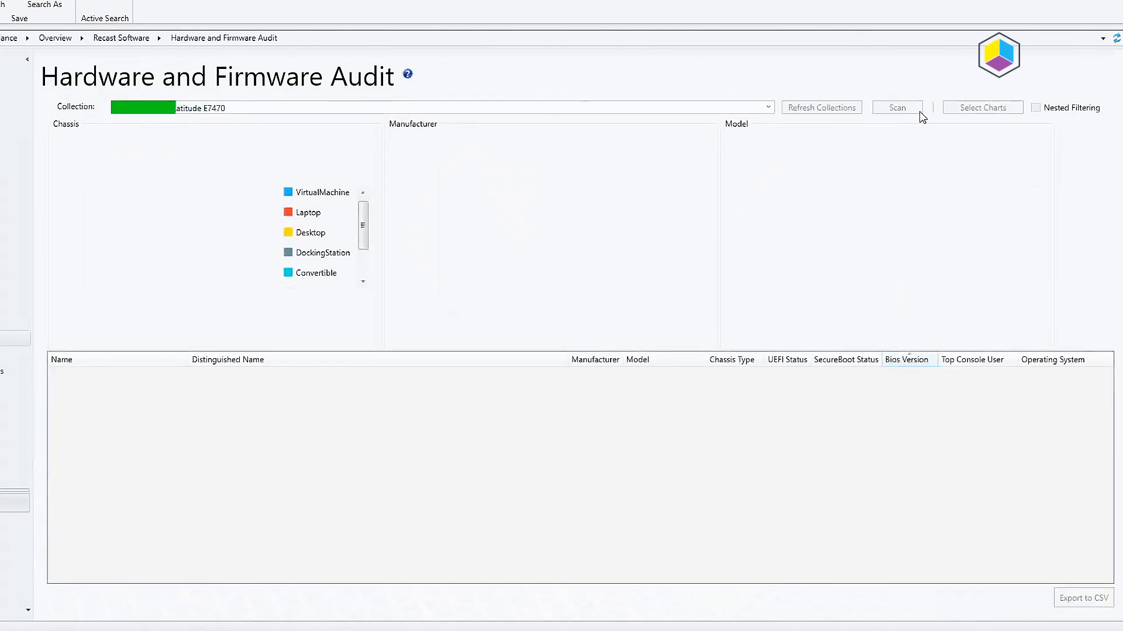
left_click(896, 107)
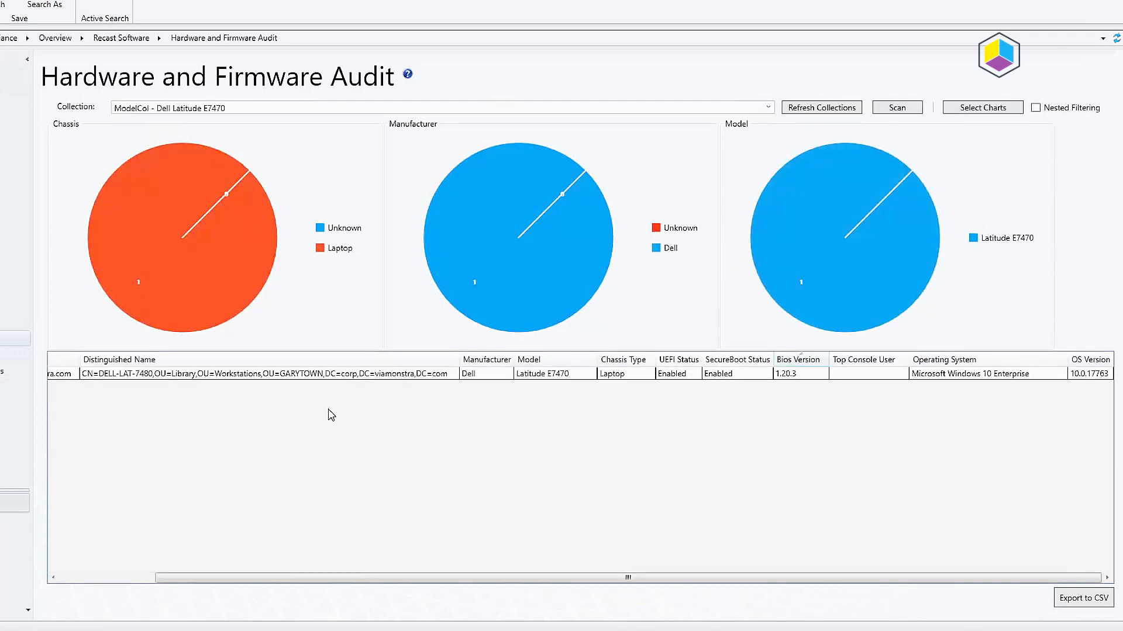
mouse_move(261, 391)
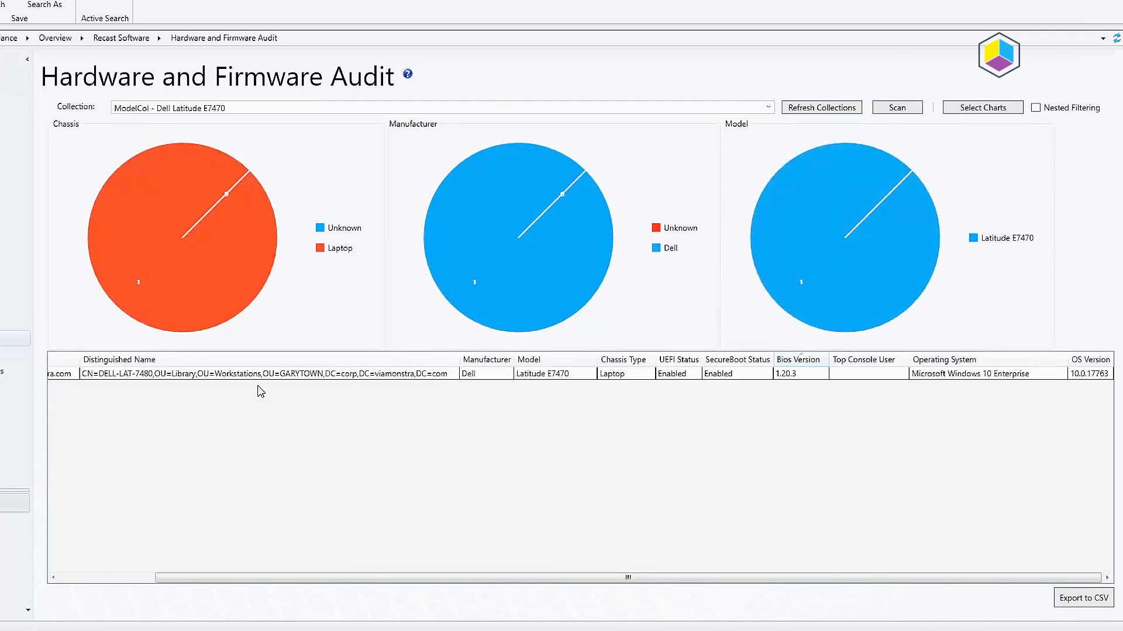
mouse_move(788, 443)
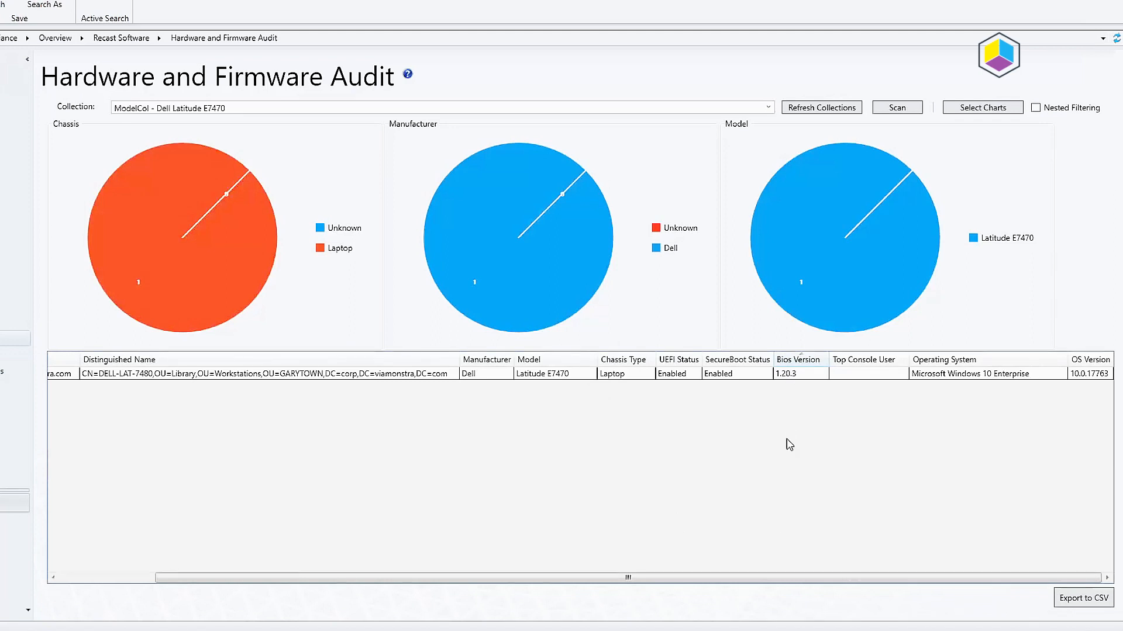
mouse_move(798, 390)
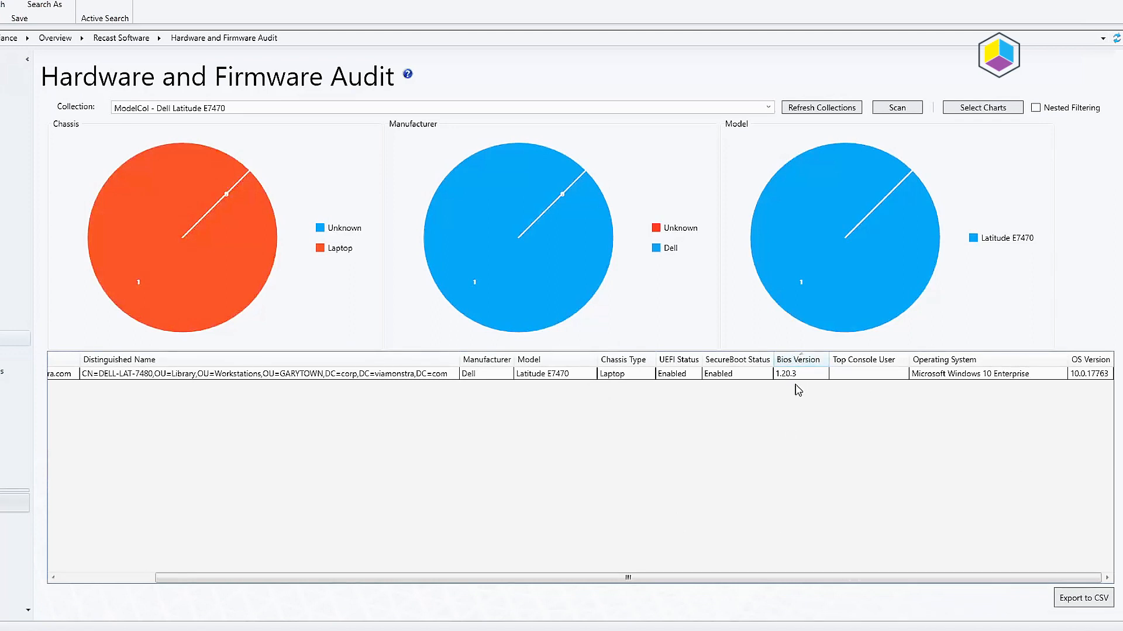
mouse_move(813, 540)
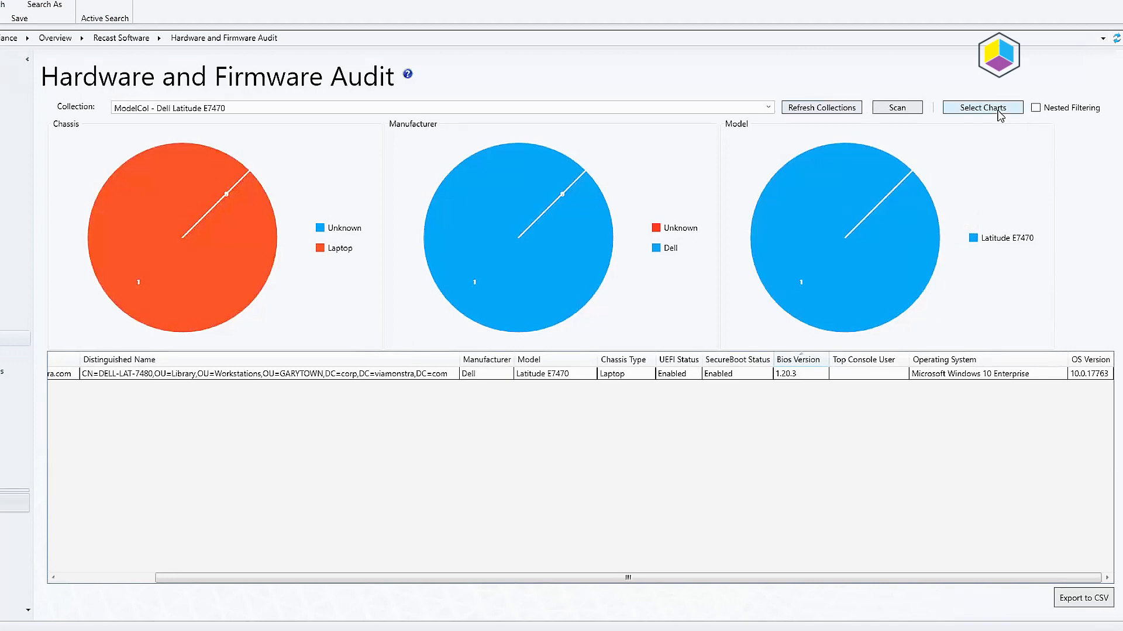
Replace the Chassis chart with a Bios Version chart showing 1.20.3 at 100%
left_click(982, 108)
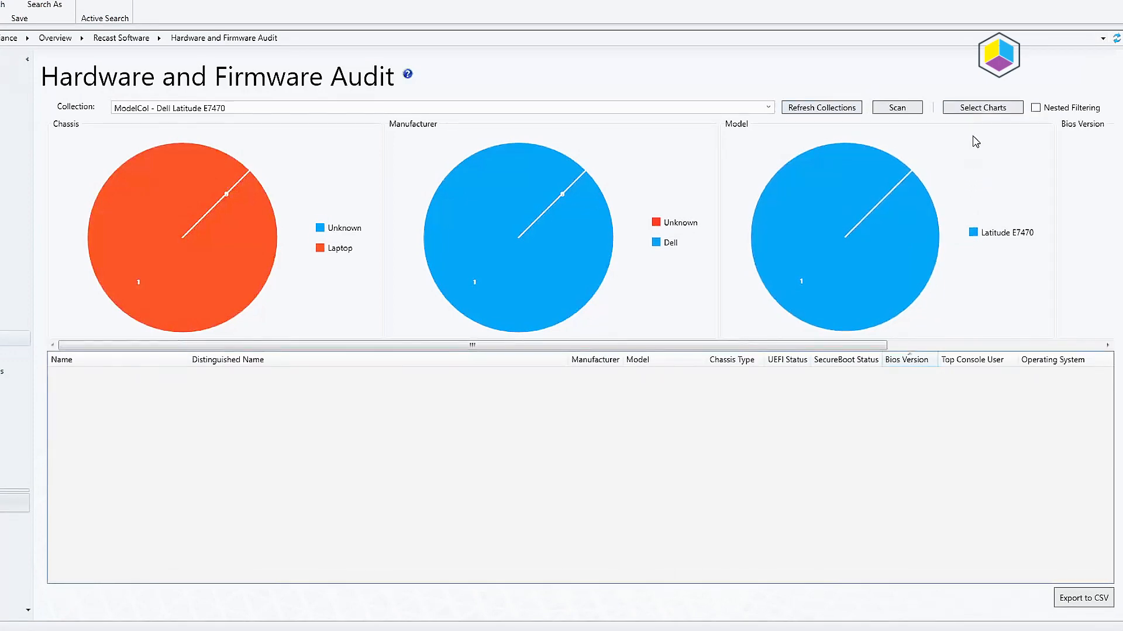
left_click(981, 107)
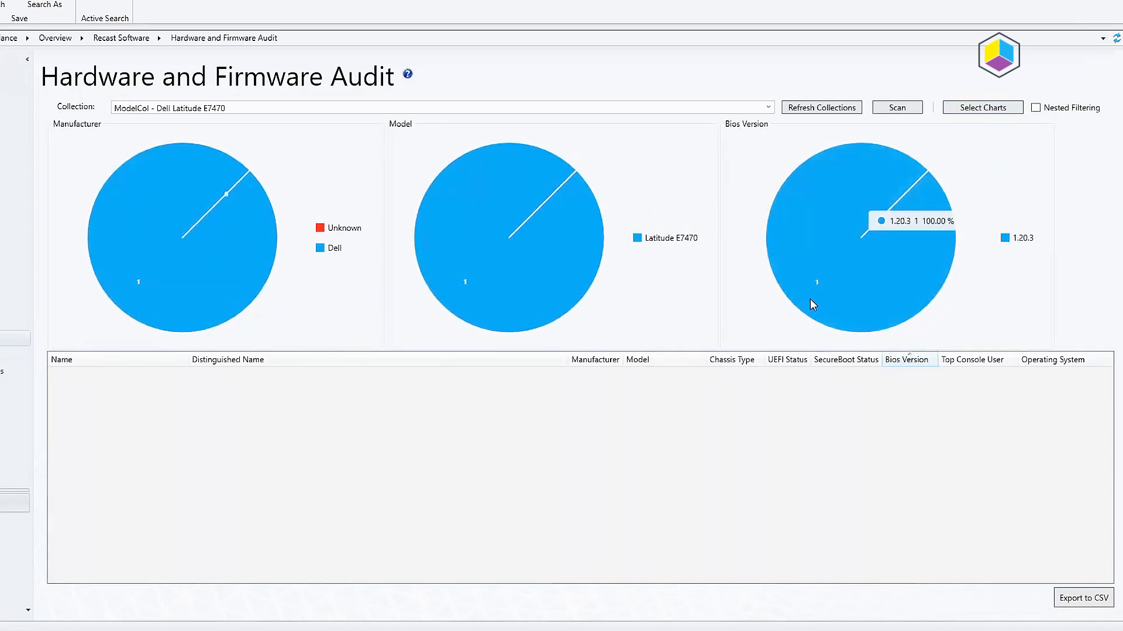
mouse_move(502, 319)
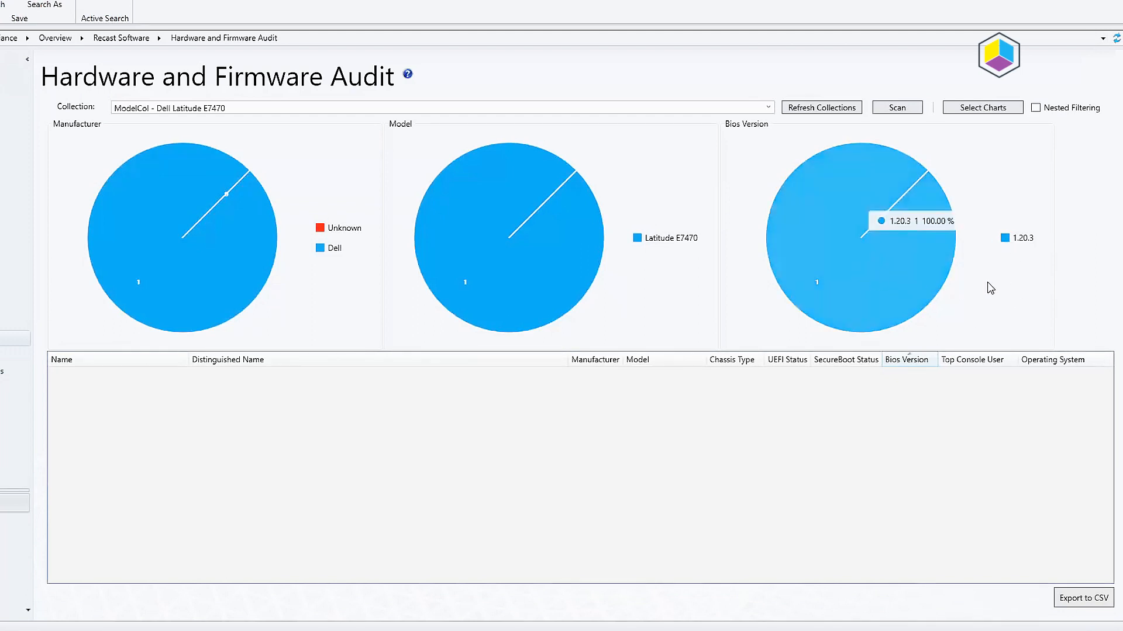
mouse_move(741, 276)
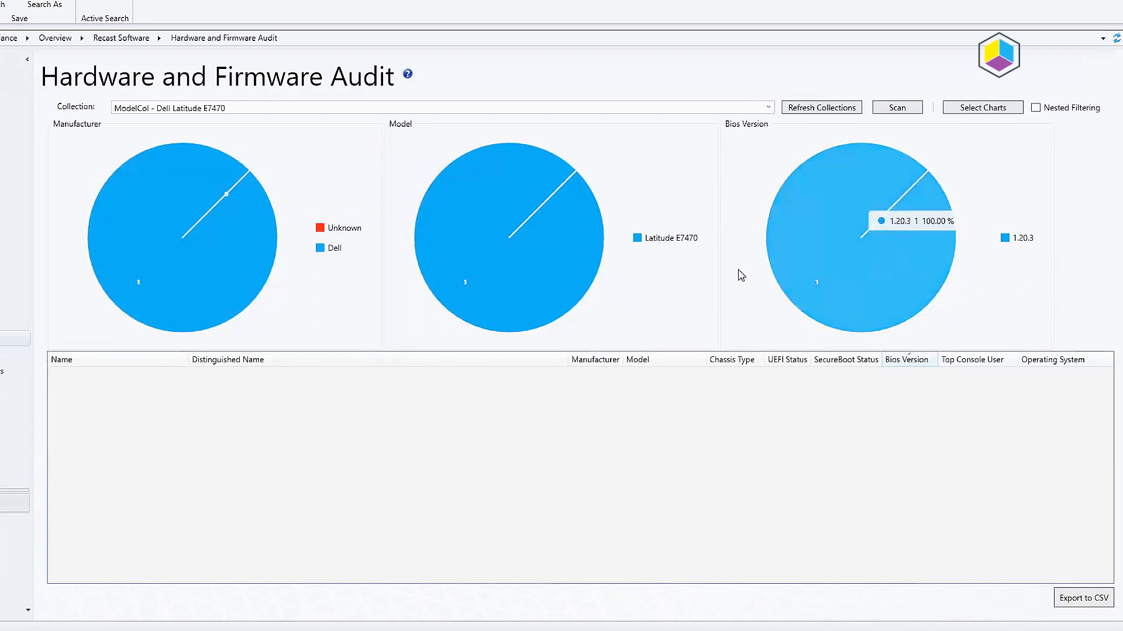
mouse_move(626, 136)
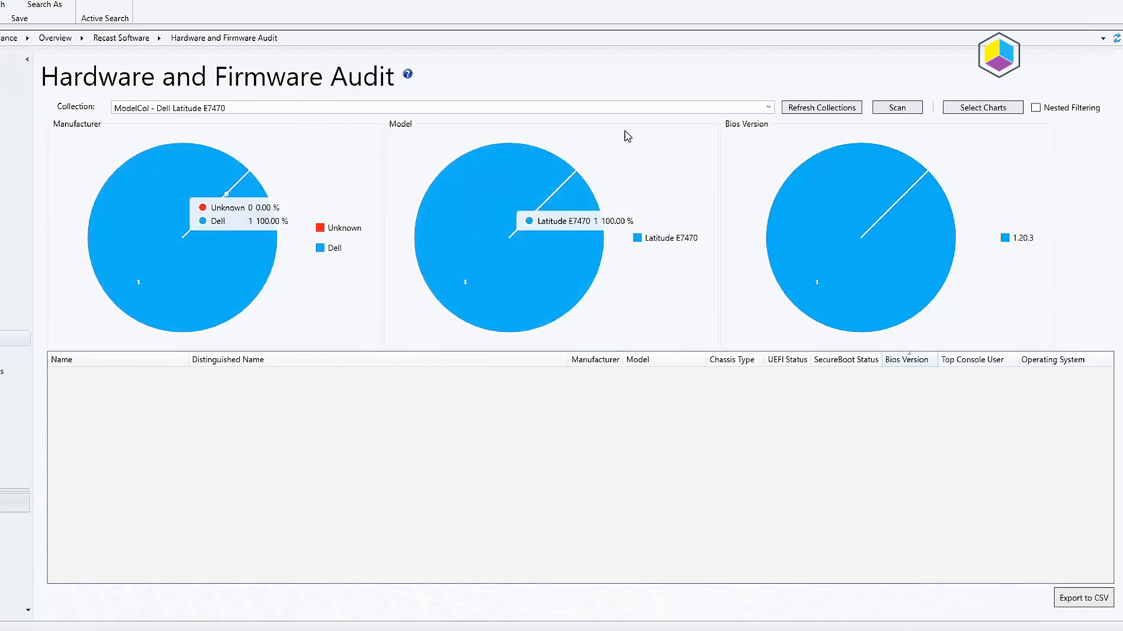
mouse_move(888, 267)
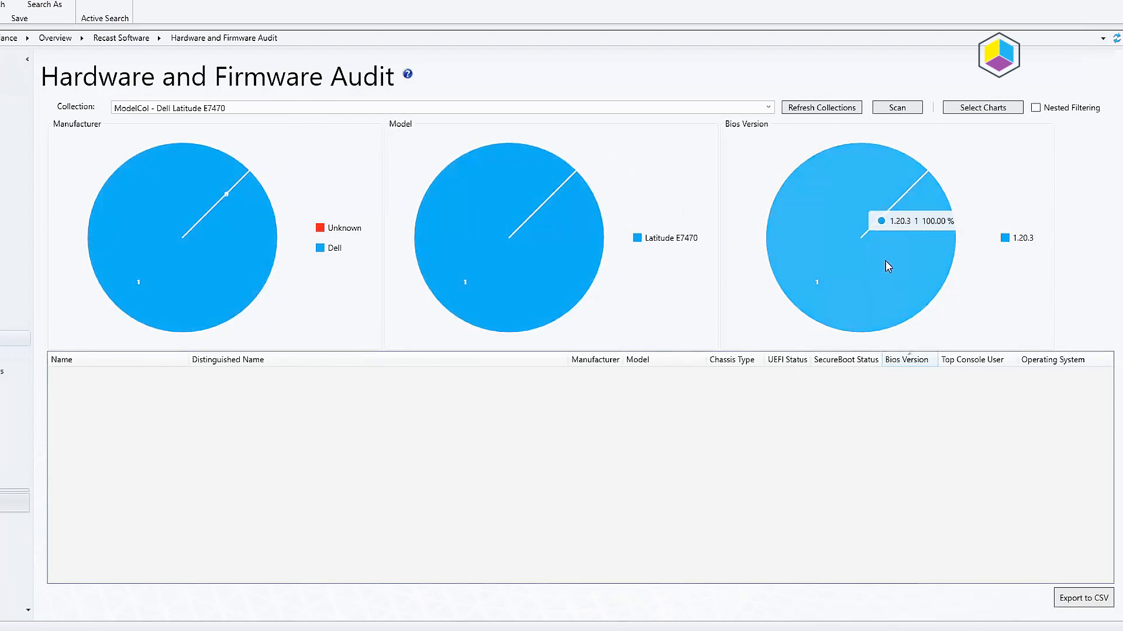
mouse_move(937, 270)
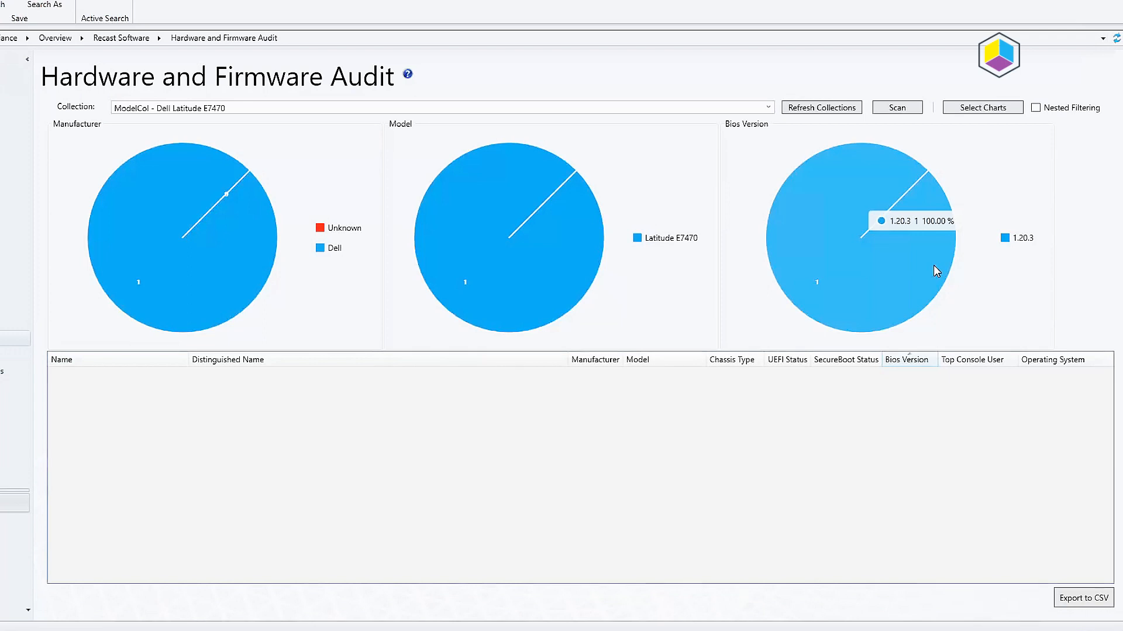
mouse_move(373, 359)
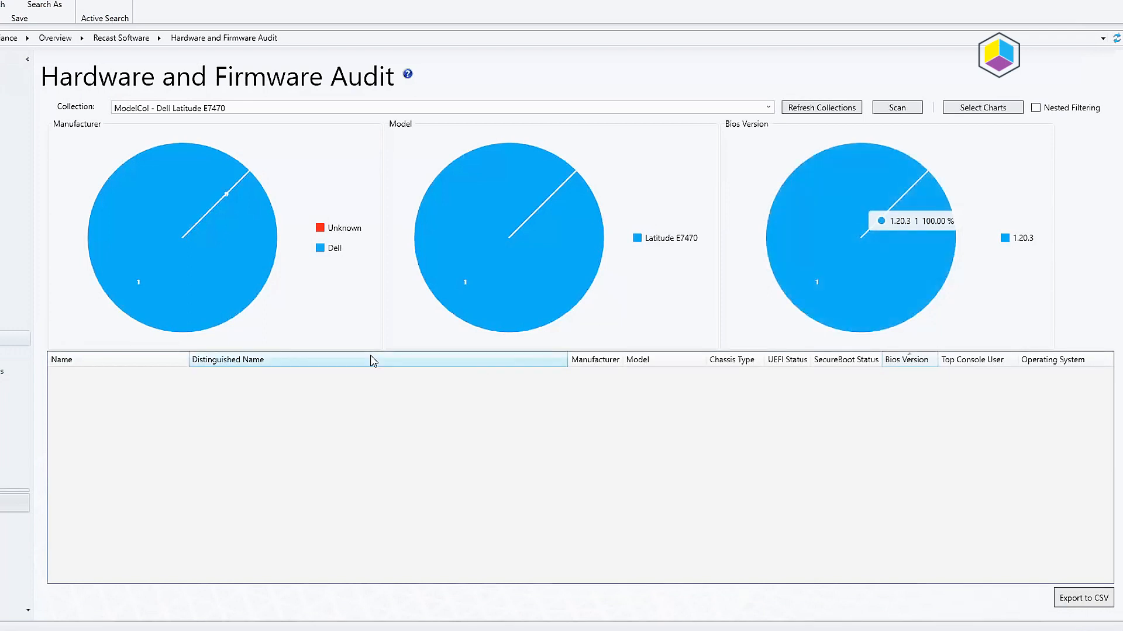
mouse_move(373, 360)
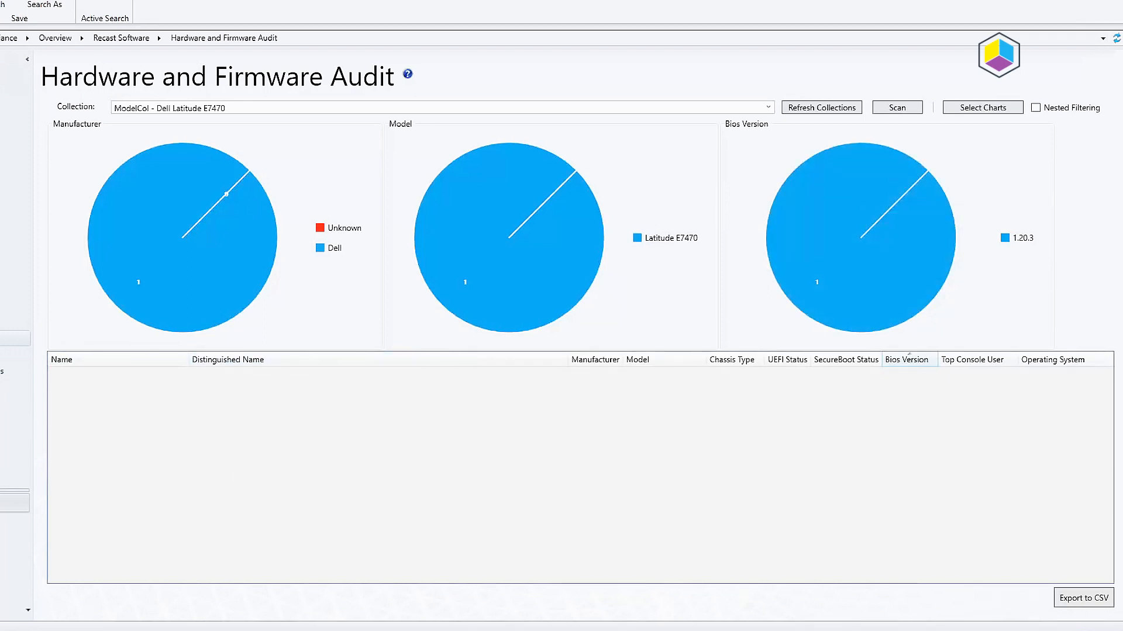
mouse_move(508, 223)
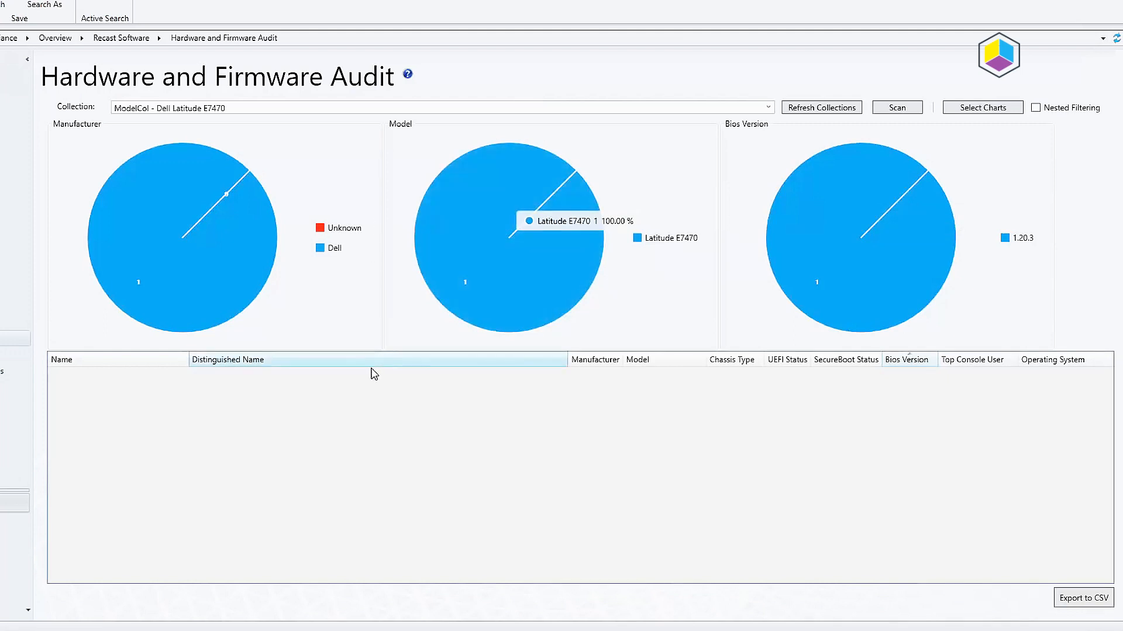
mouse_move(584, 457)
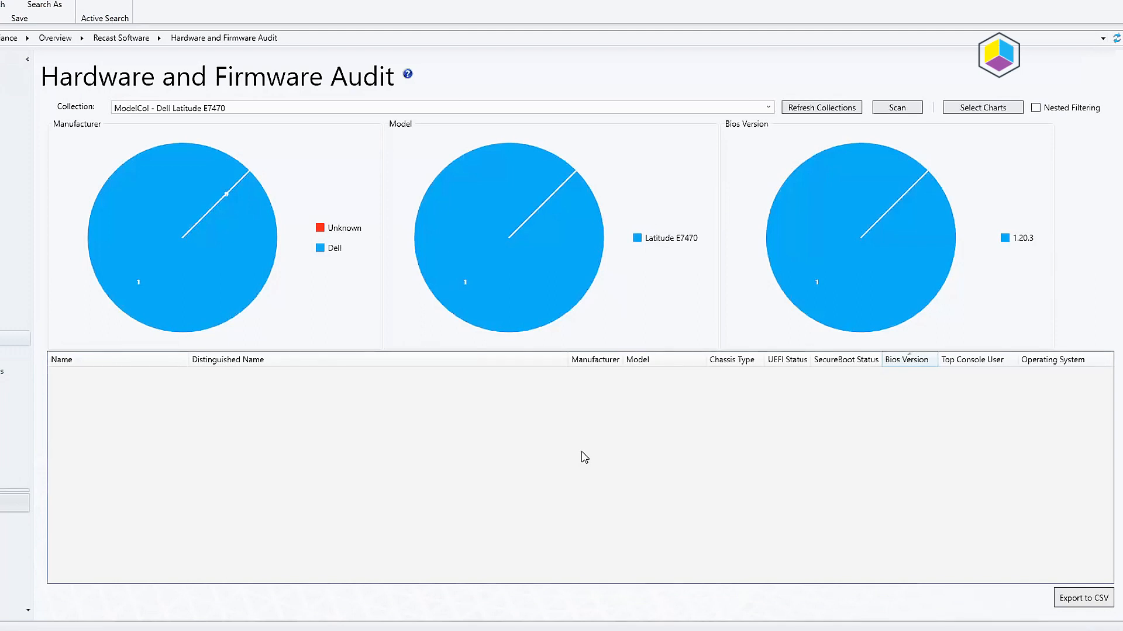
mouse_move(529, 468)
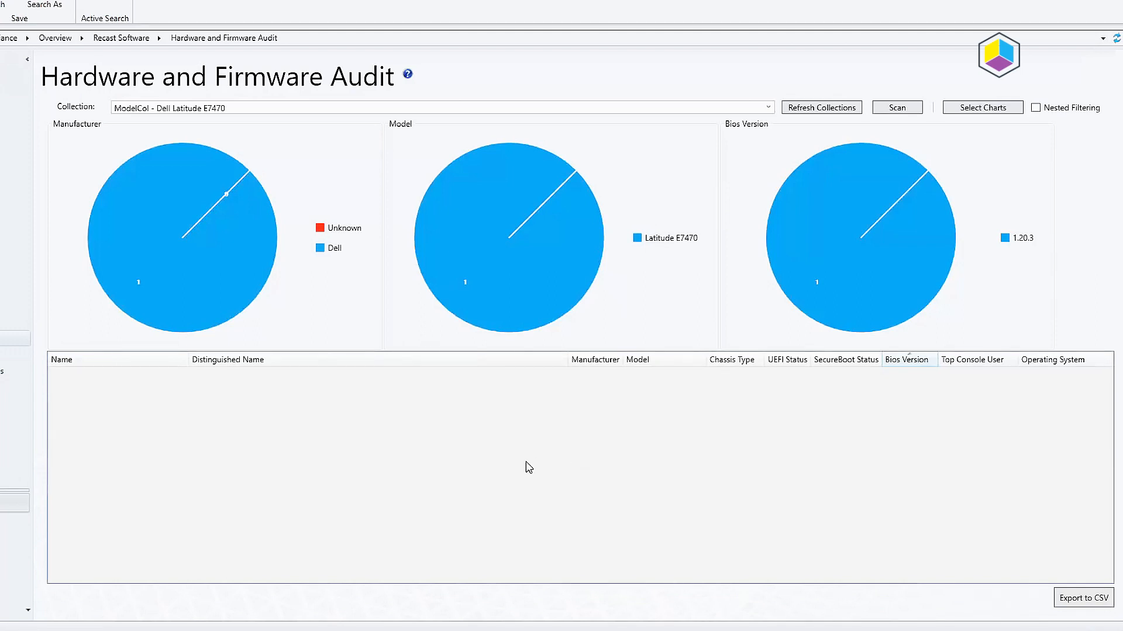